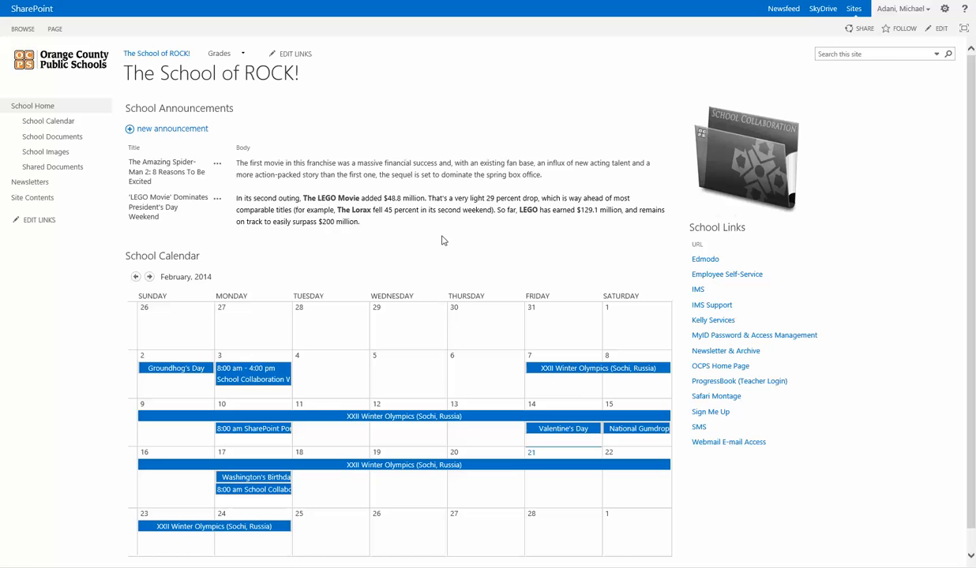
mouse_move(258, 99)
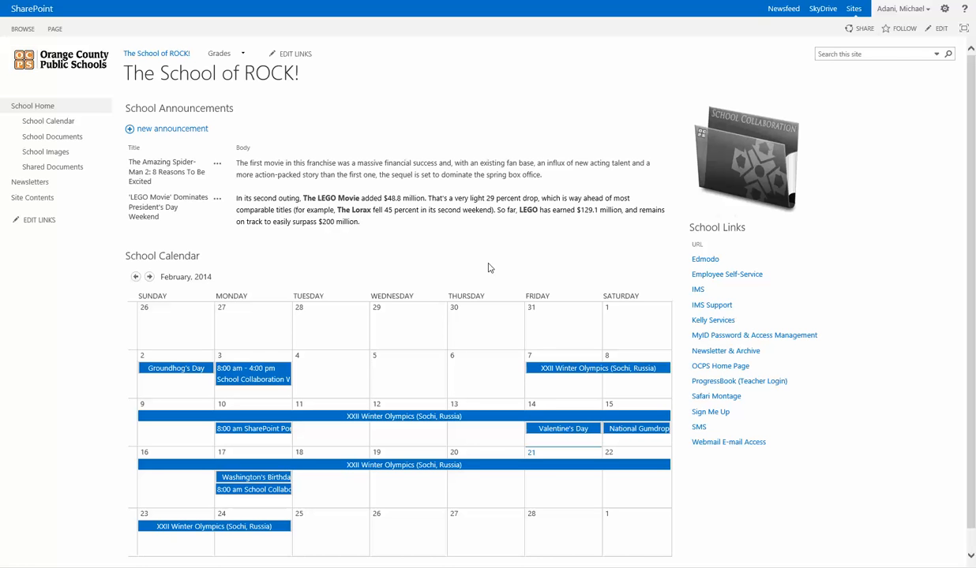
mouse_move(355, 261)
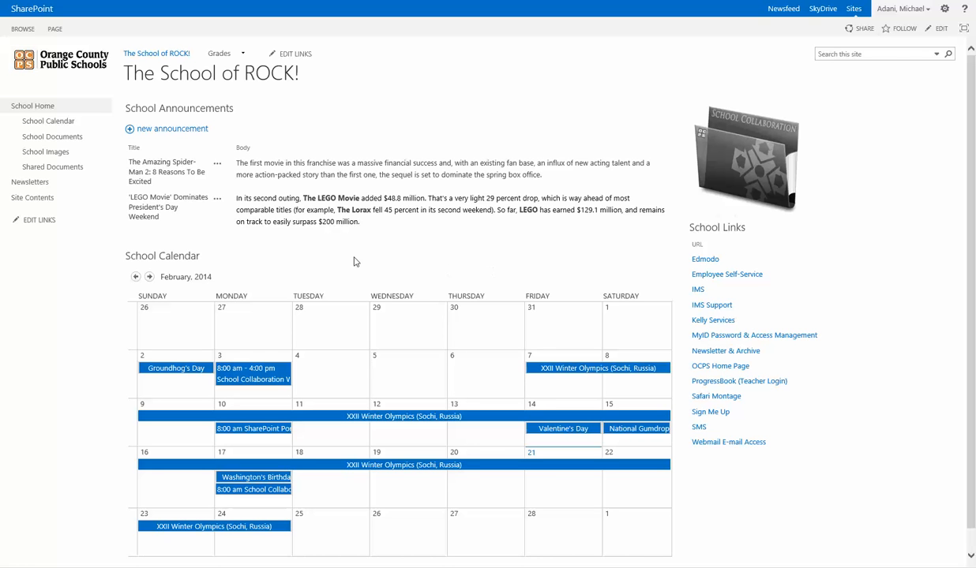
mouse_move(31, 198)
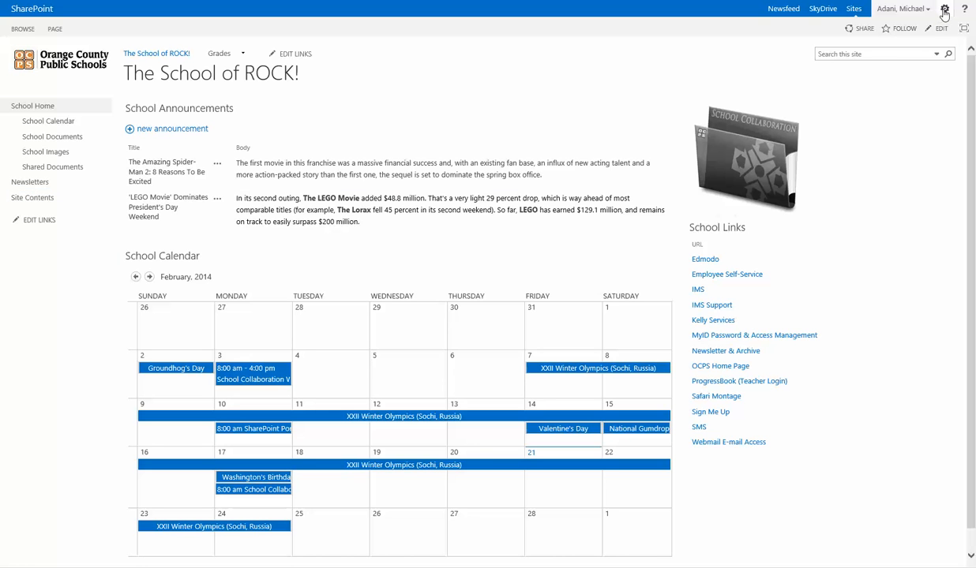
- Go to Site contents and add an app to list apps for School of ROCK
click(944, 9)
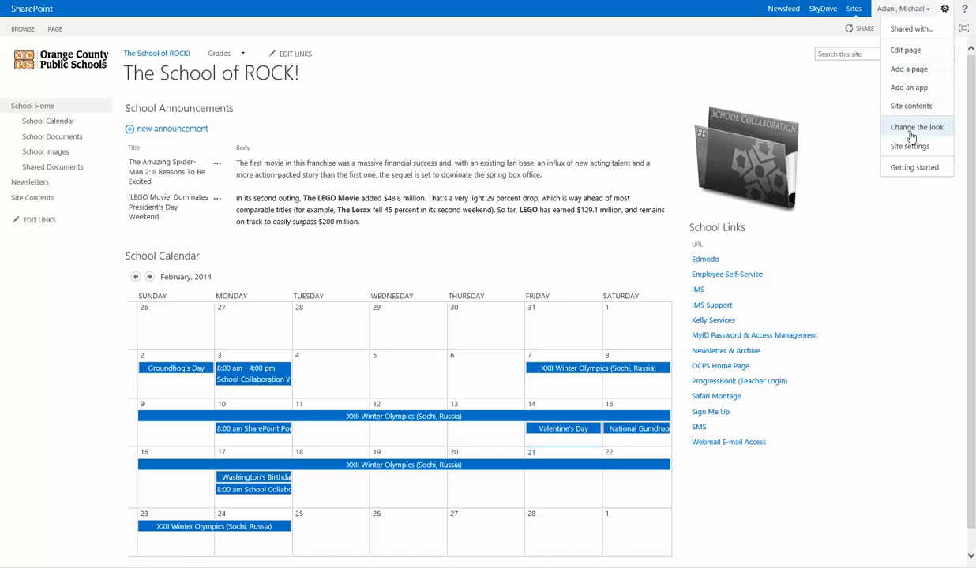
click(910, 106)
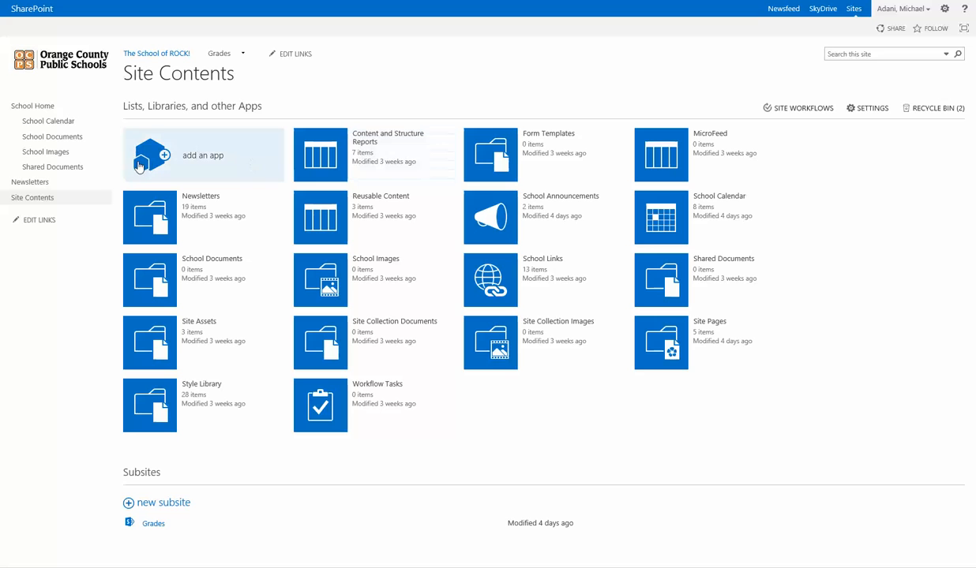
click(203, 156)
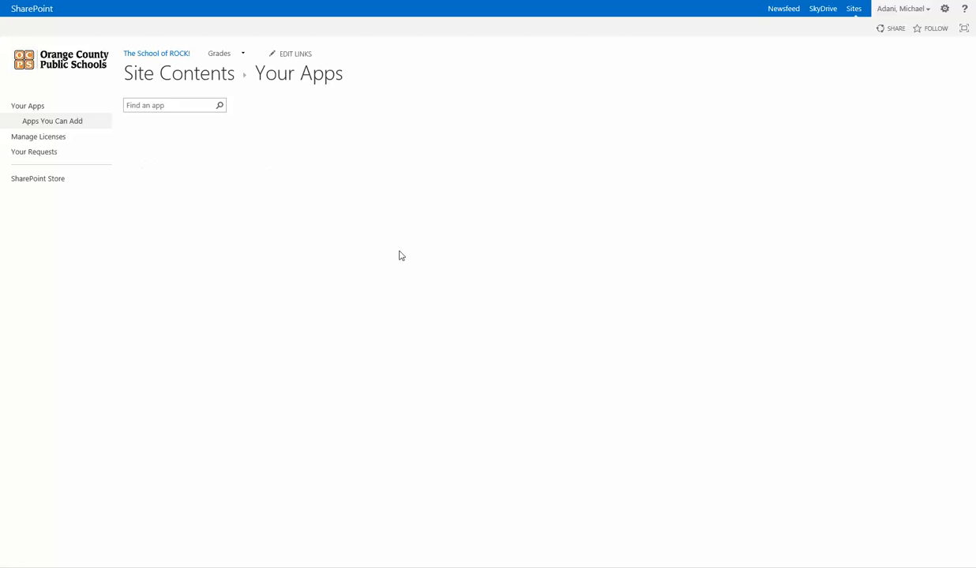
click(52, 120)
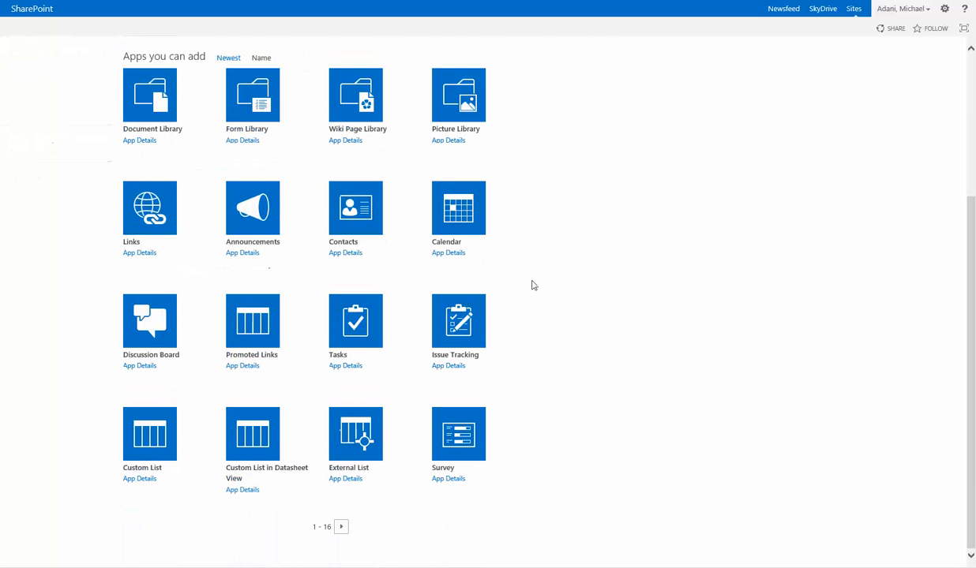
mouse_move(469, 457)
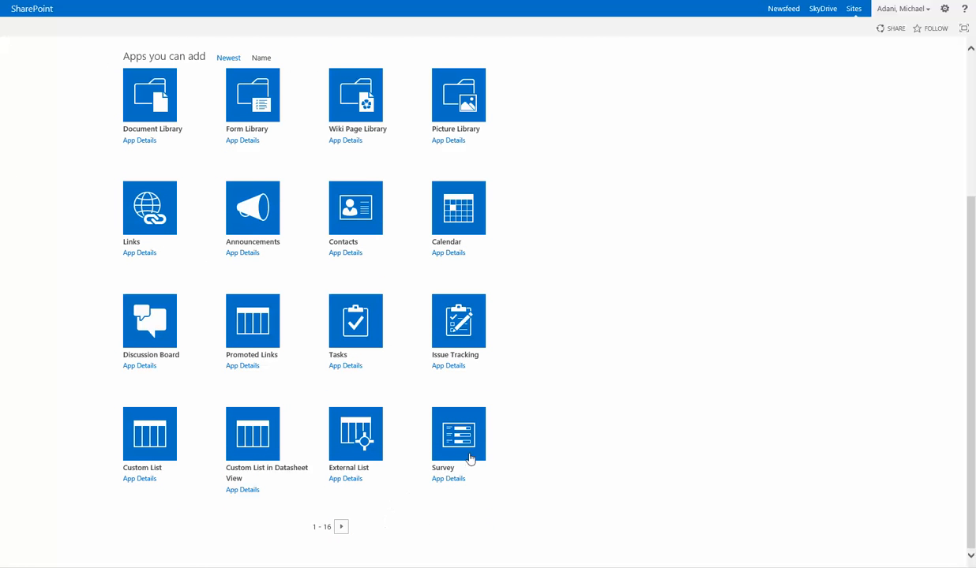
- Create a Survey app named 'Test Survey'
click(458, 434)
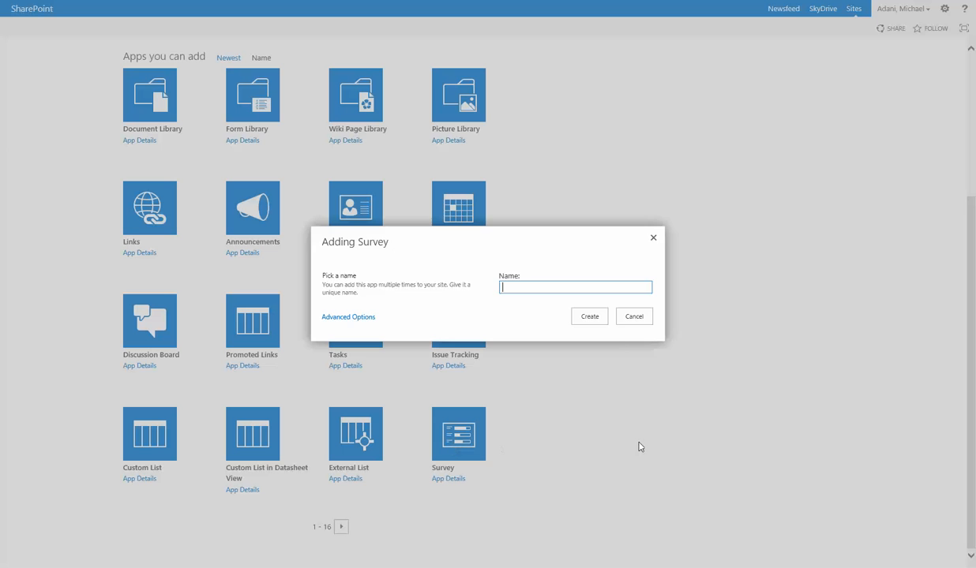
mouse_move(540, 323)
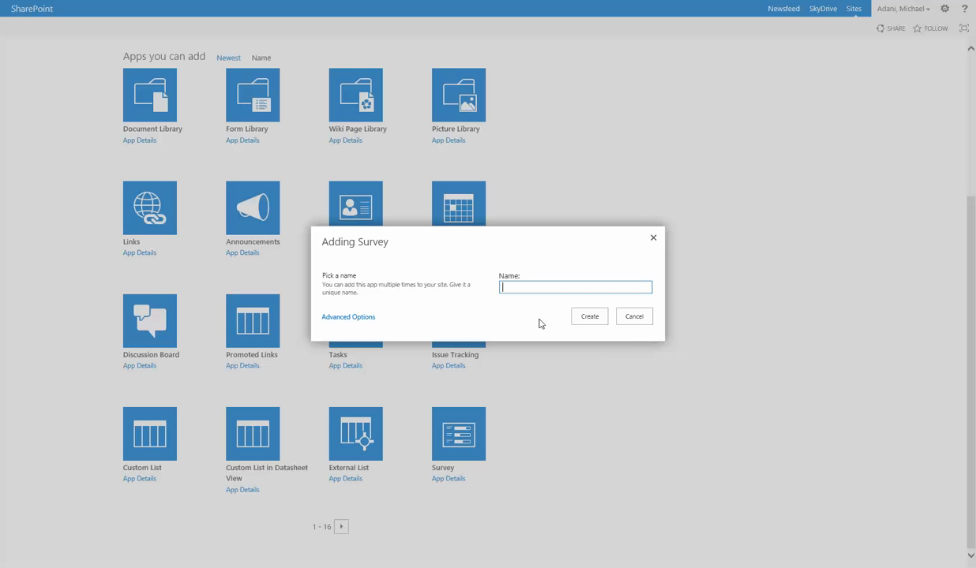
text(Test Survey)
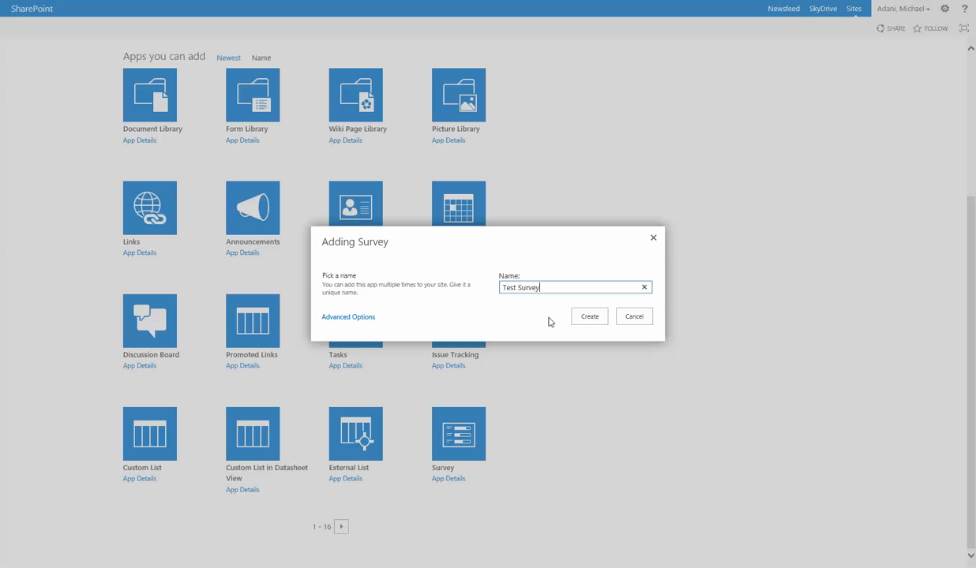
click(589, 315)
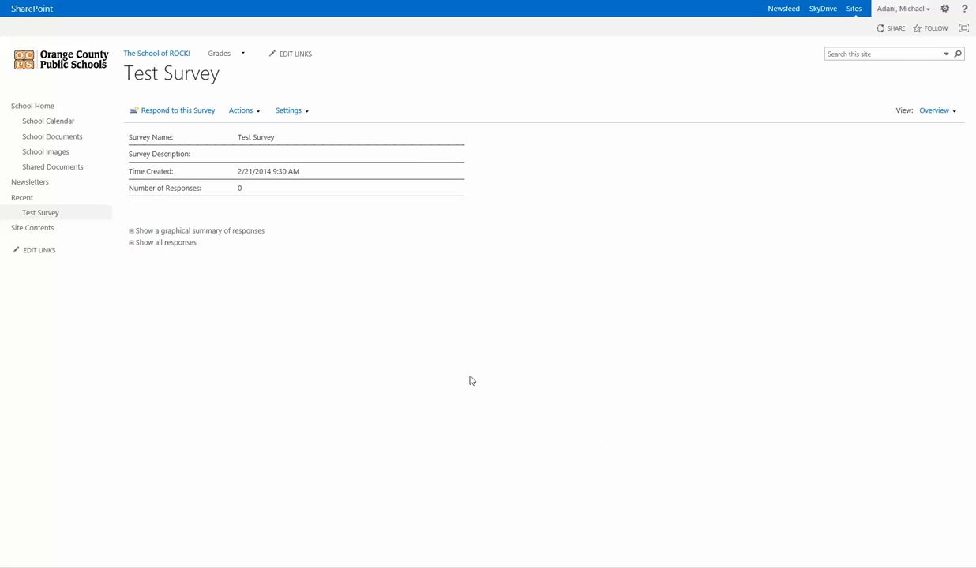
mouse_move(347, 122)
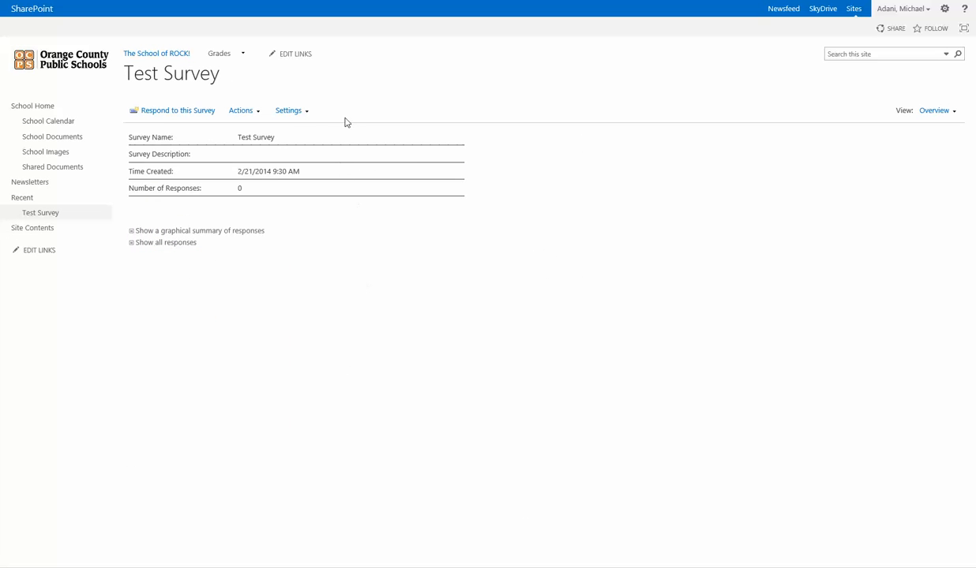
- Open Survey Settings for Test Survey from the Settings menu
click(288, 110)
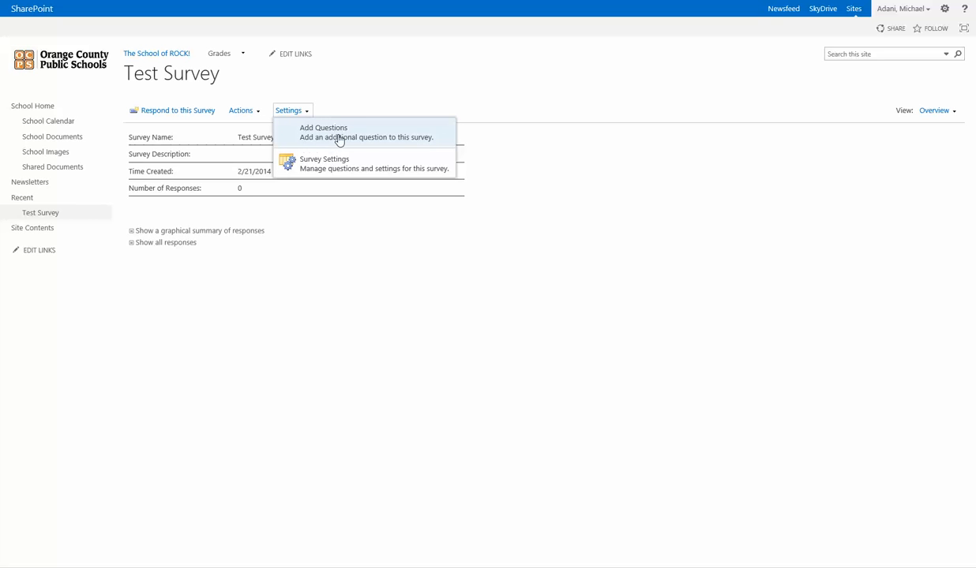
mouse_move(299, 138)
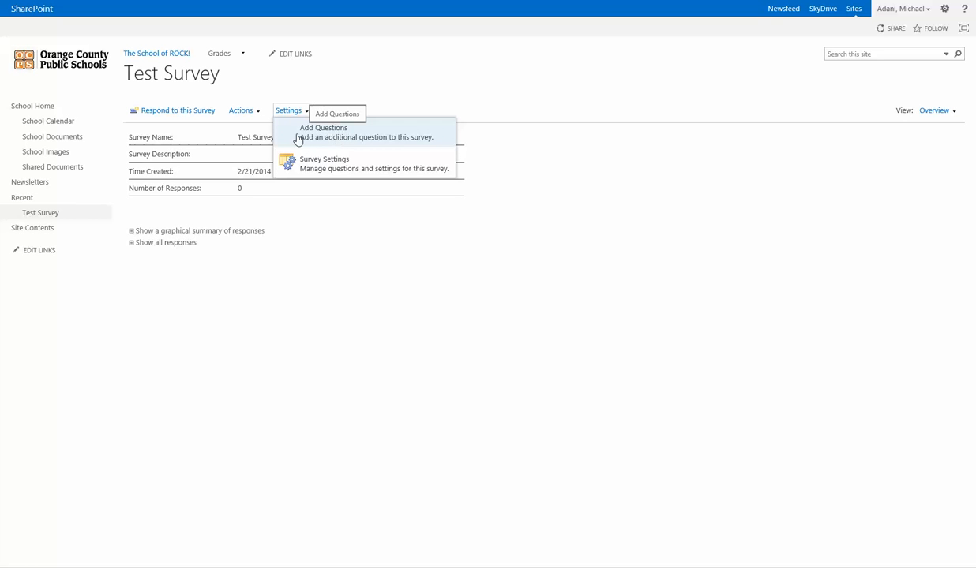
mouse_move(318, 163)
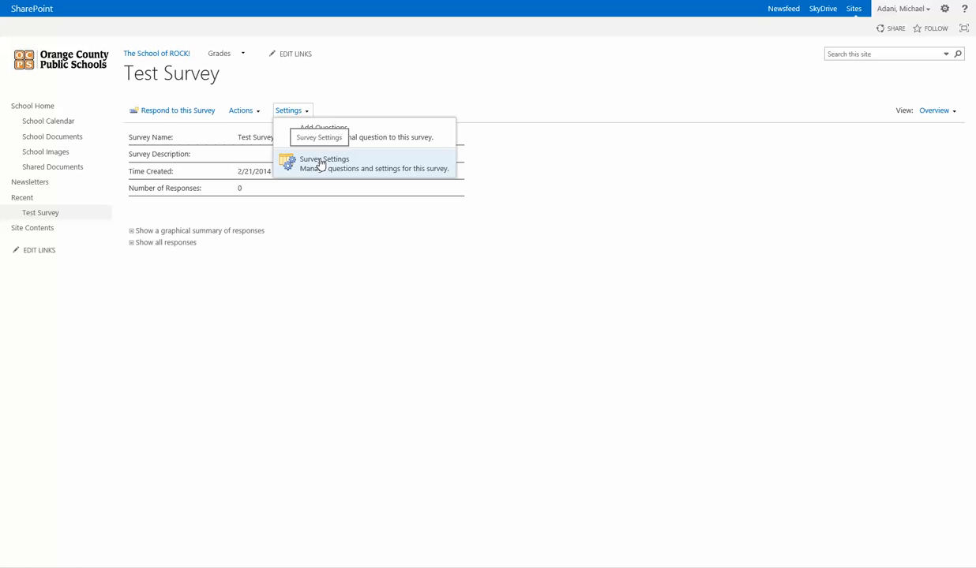
click(324, 159)
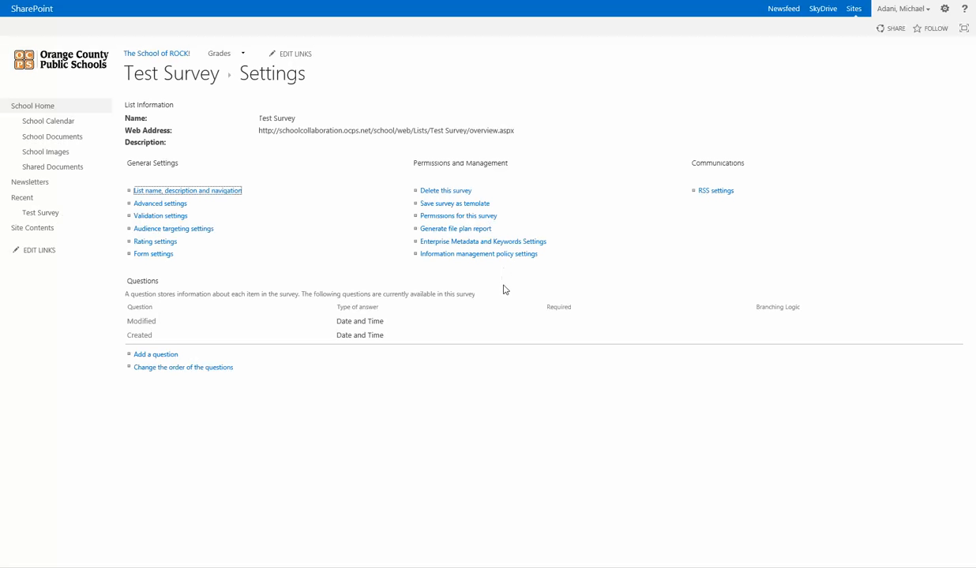
mouse_move(417, 290)
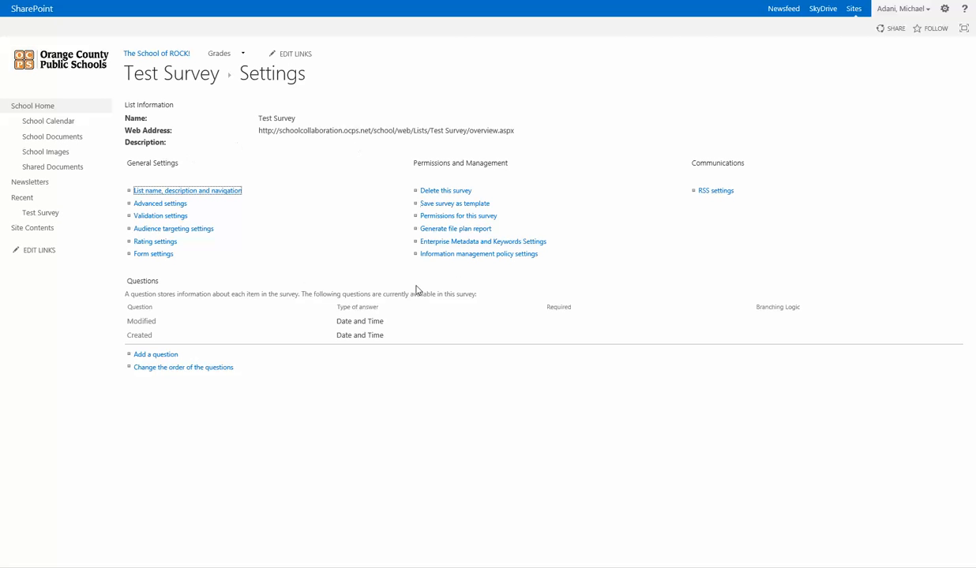
mouse_move(213, 193)
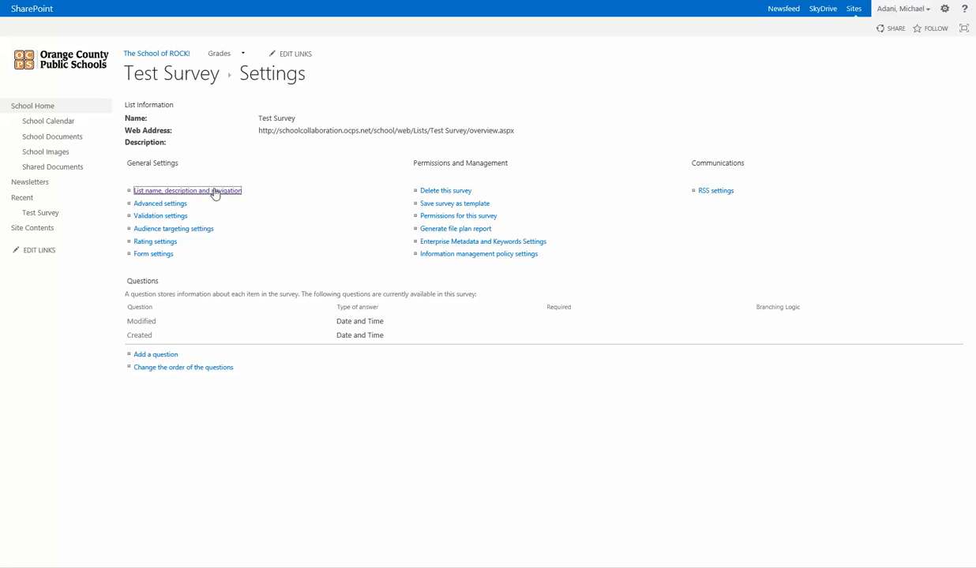
click(188, 191)
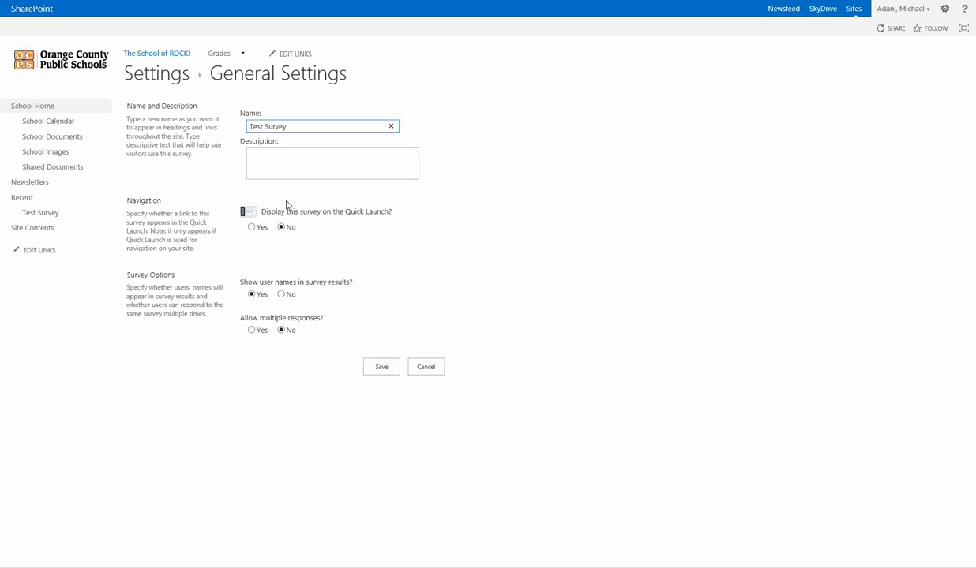
click(331, 164)
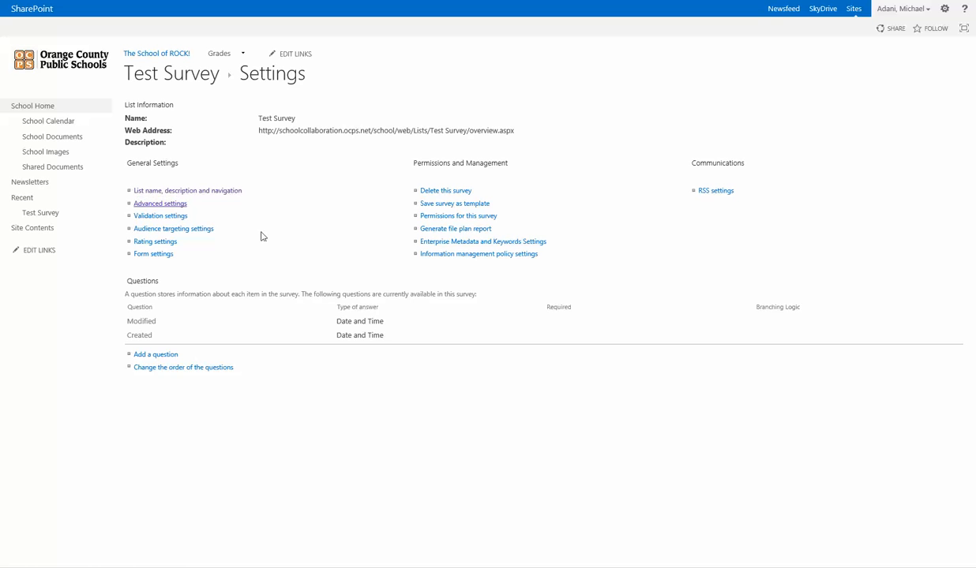
- Review Test Survey's Advanced Settings and confirm them unchanged with OK
click(160, 203)
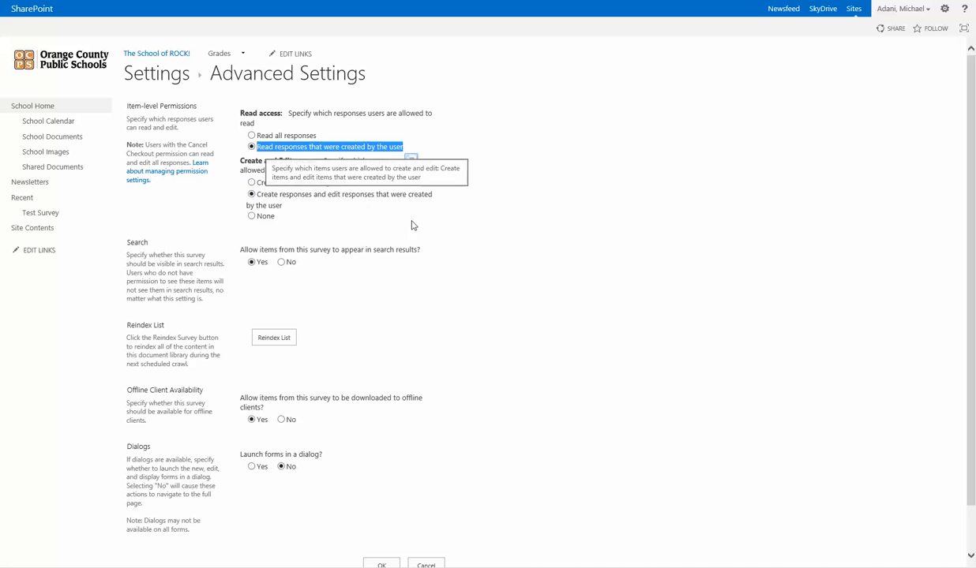
mouse_move(471, 243)
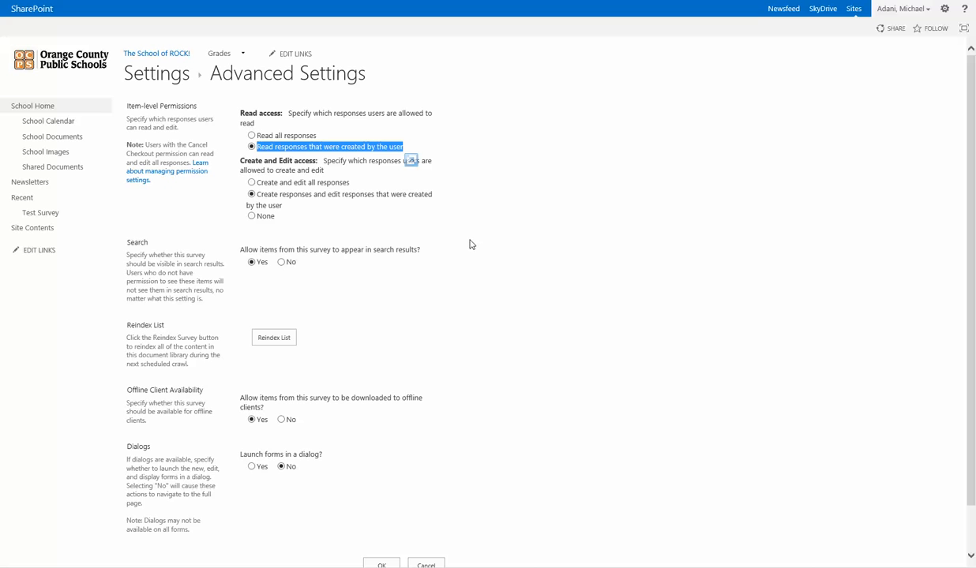
mouse_move(416, 229)
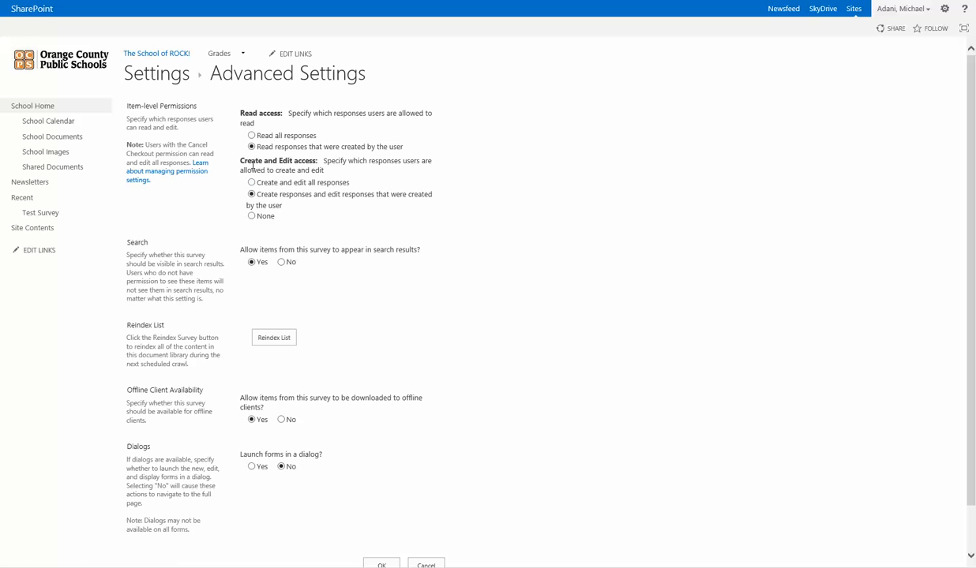
mouse_move(377, 165)
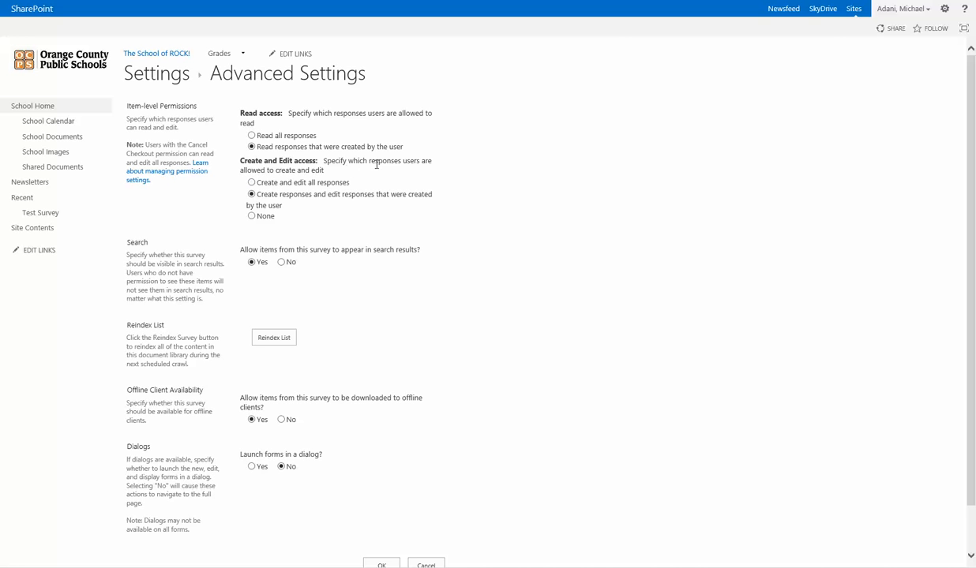
mouse_move(277, 172)
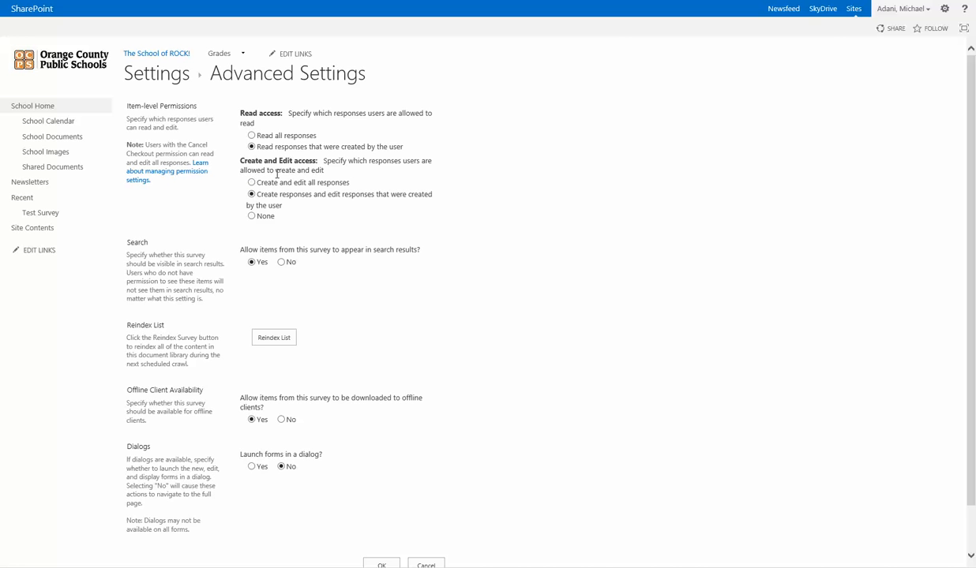
mouse_move(277, 185)
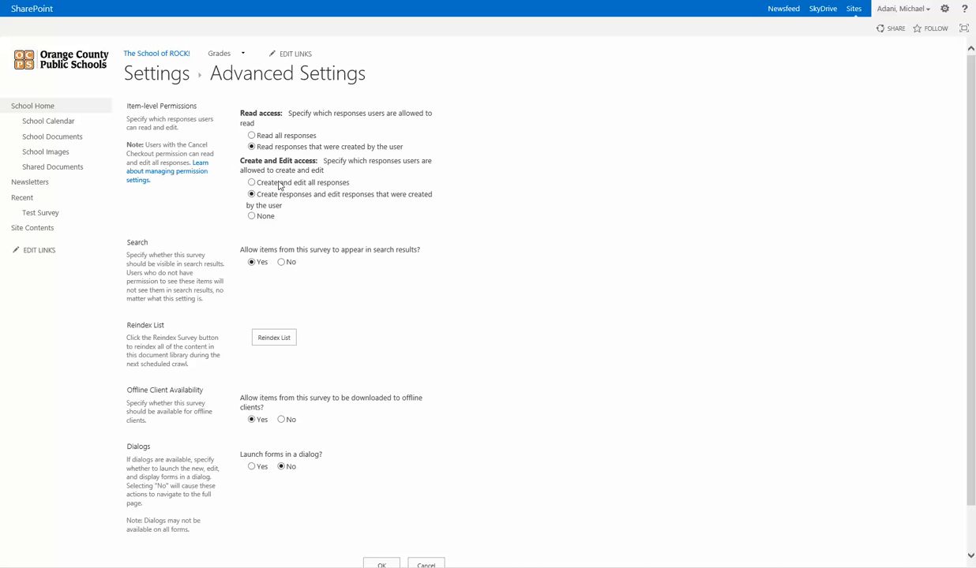
mouse_move(327, 199)
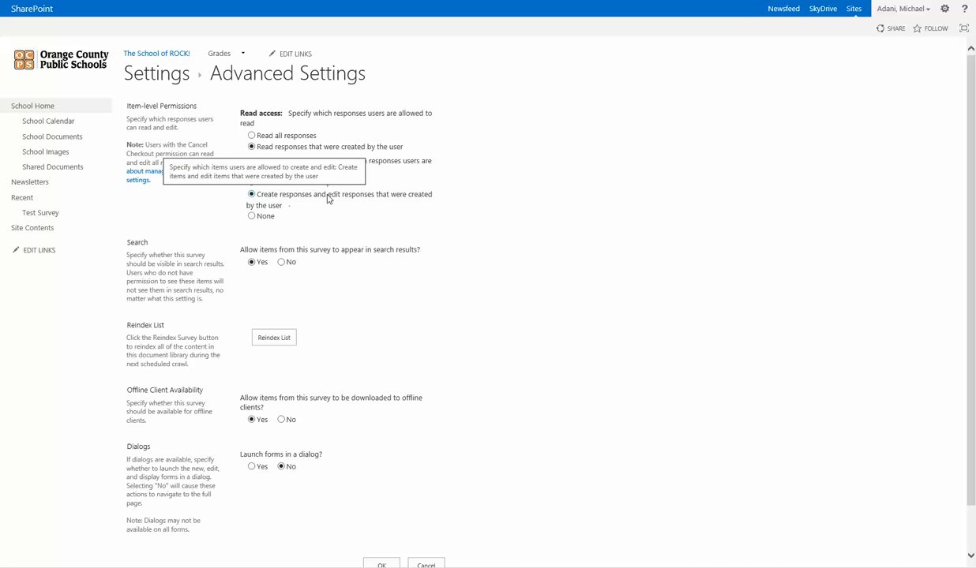
mouse_move(309, 212)
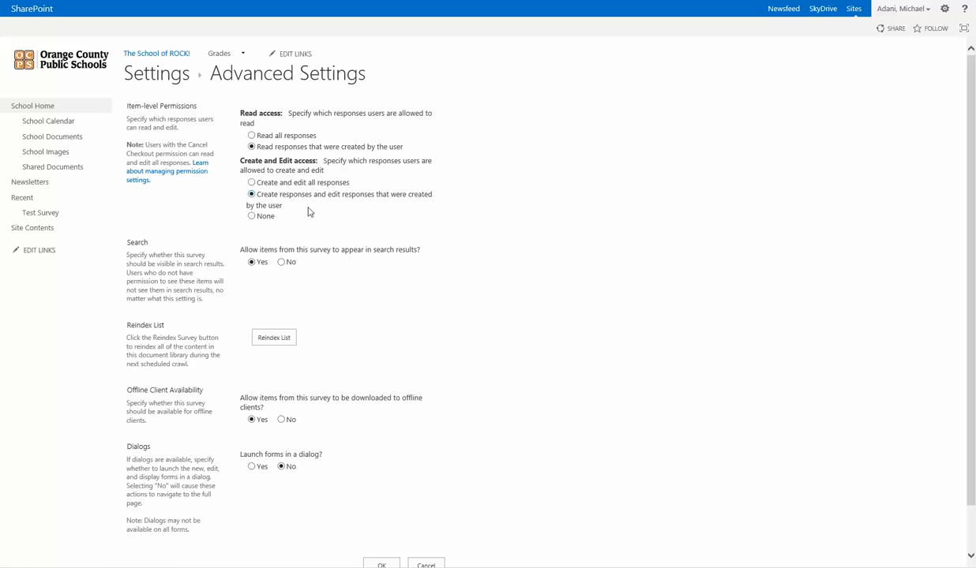
mouse_move(327, 219)
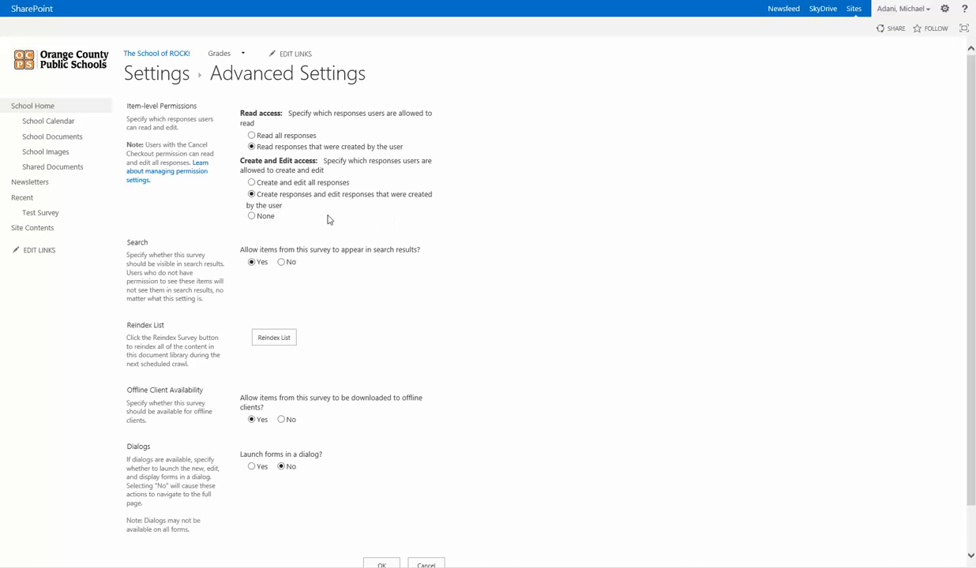
mouse_move(366, 204)
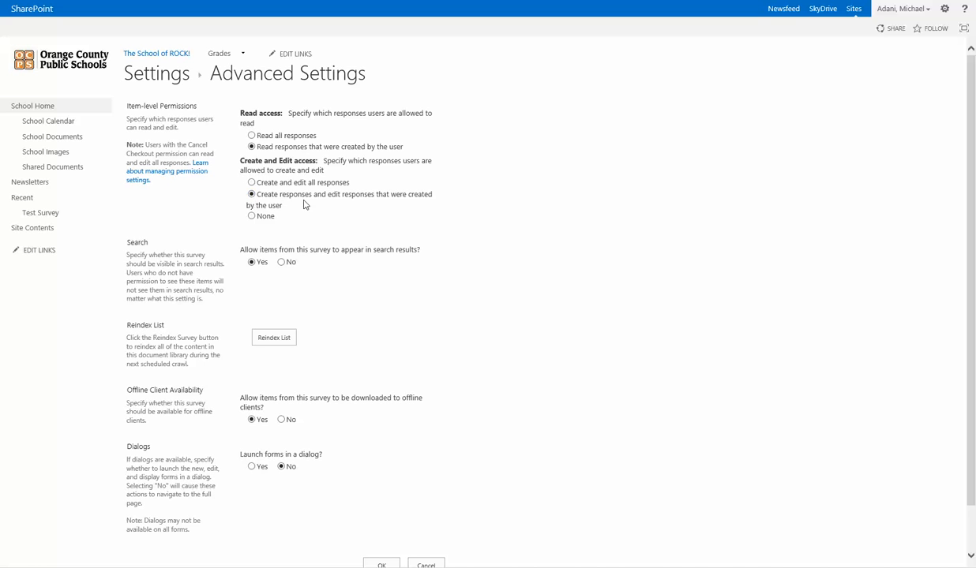
mouse_move(288, 193)
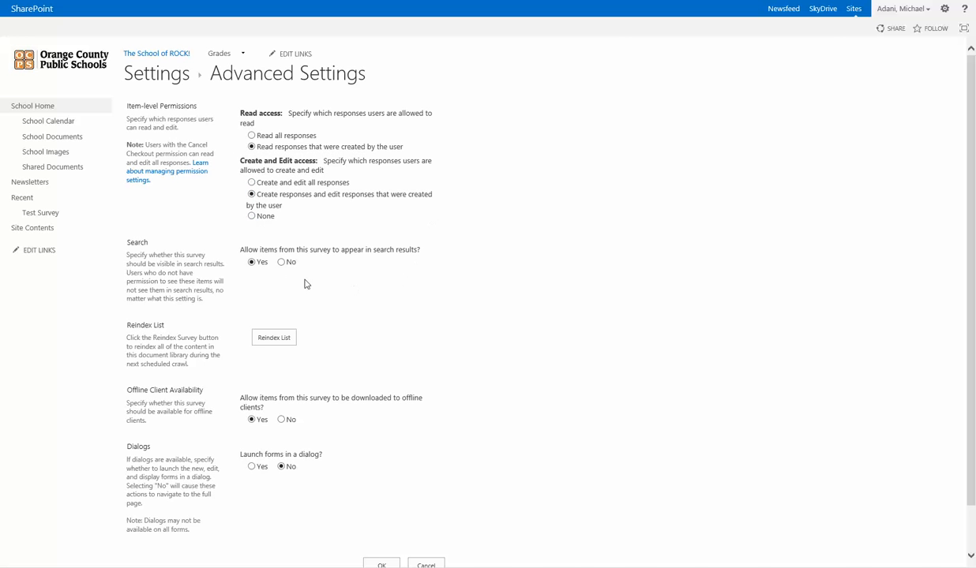
mouse_move(230, 252)
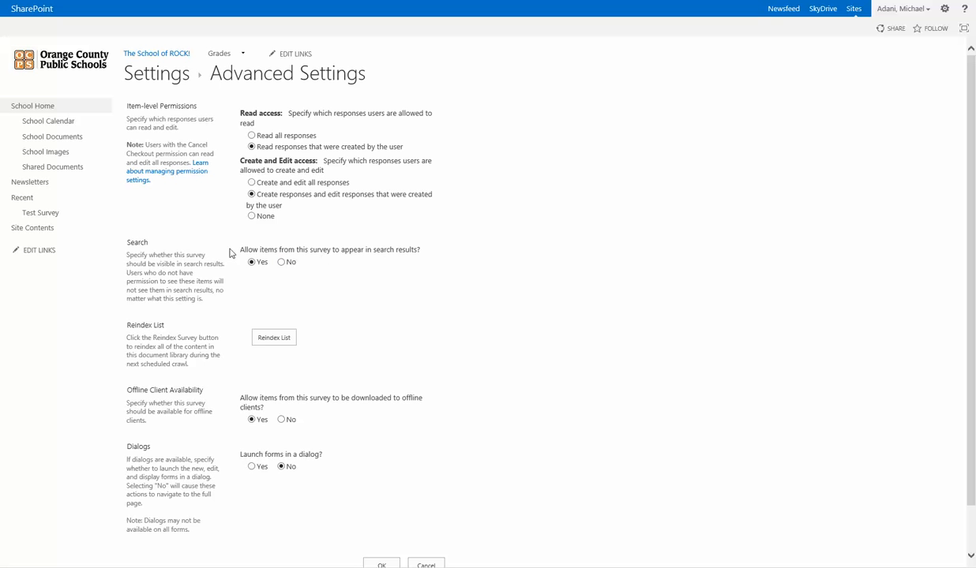
mouse_move(307, 330)
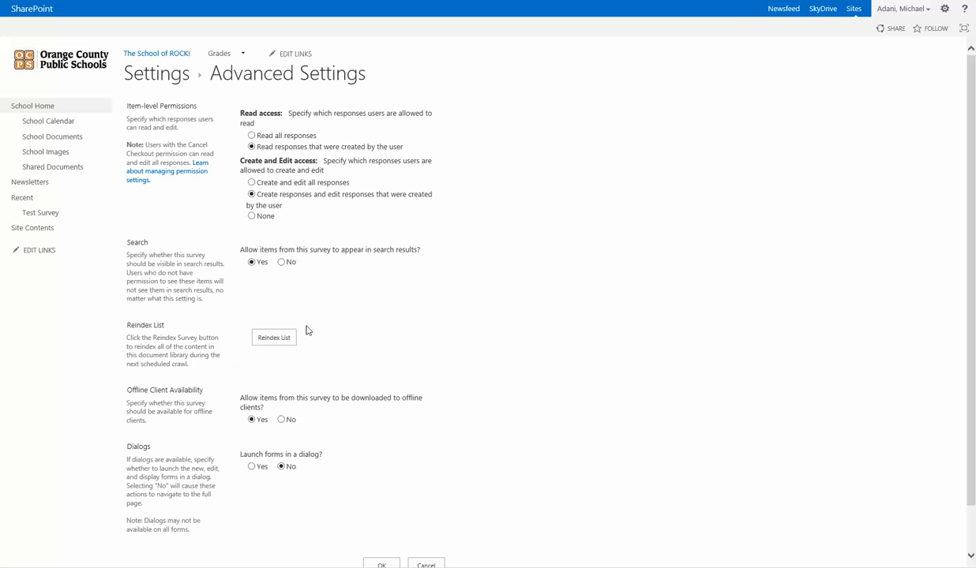
scroll(down, 3)
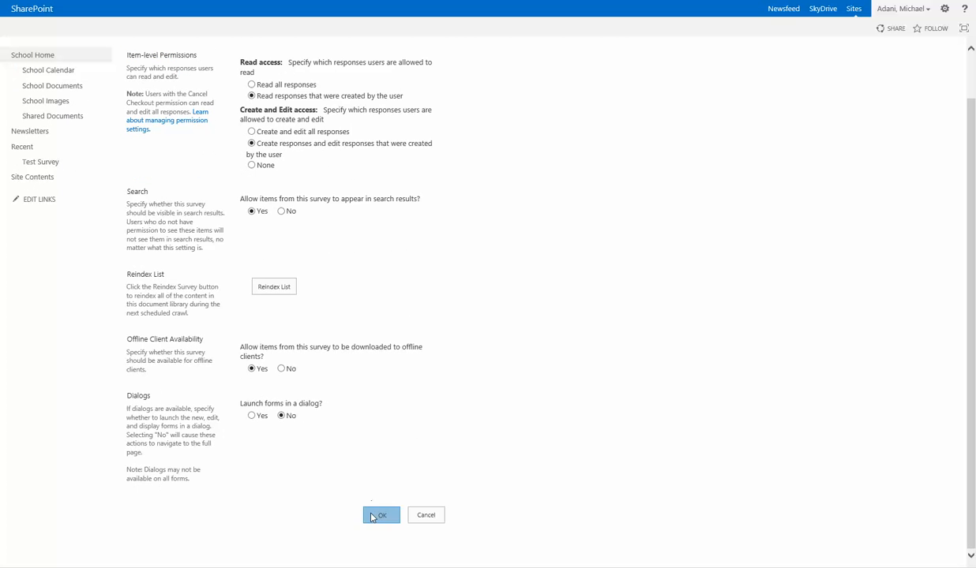
click(380, 515)
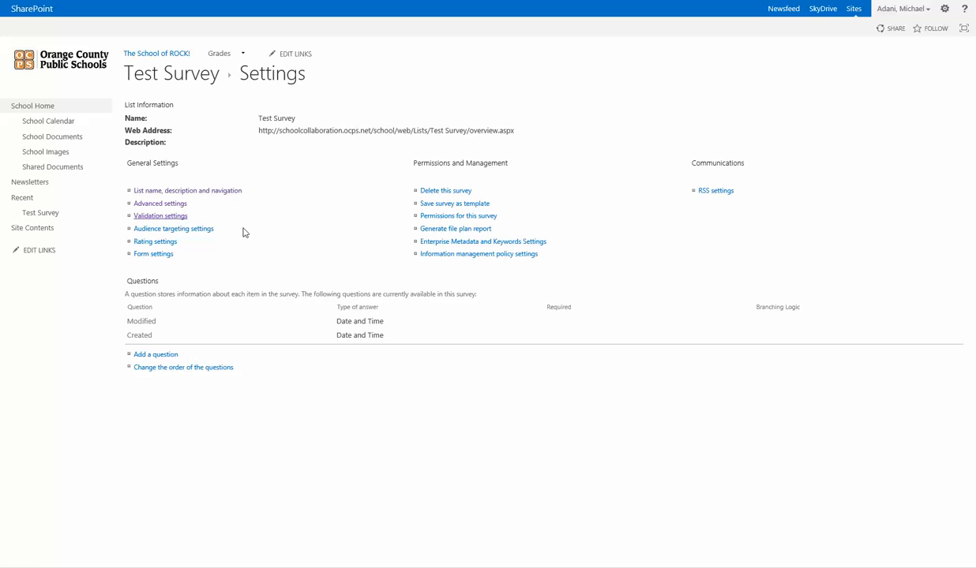
- Open Validation settings under General Settings for Test Survey
click(161, 216)
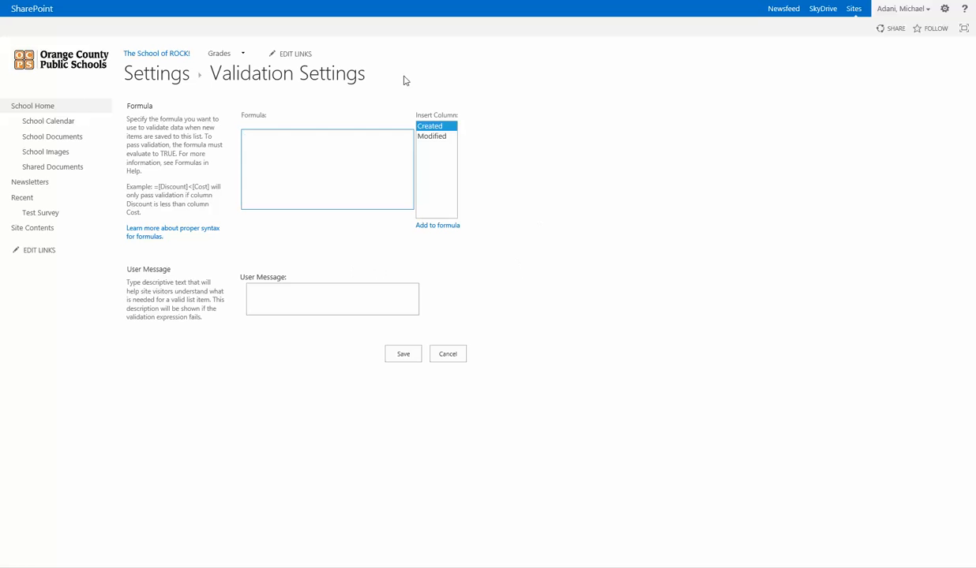
mouse_move(553, 400)
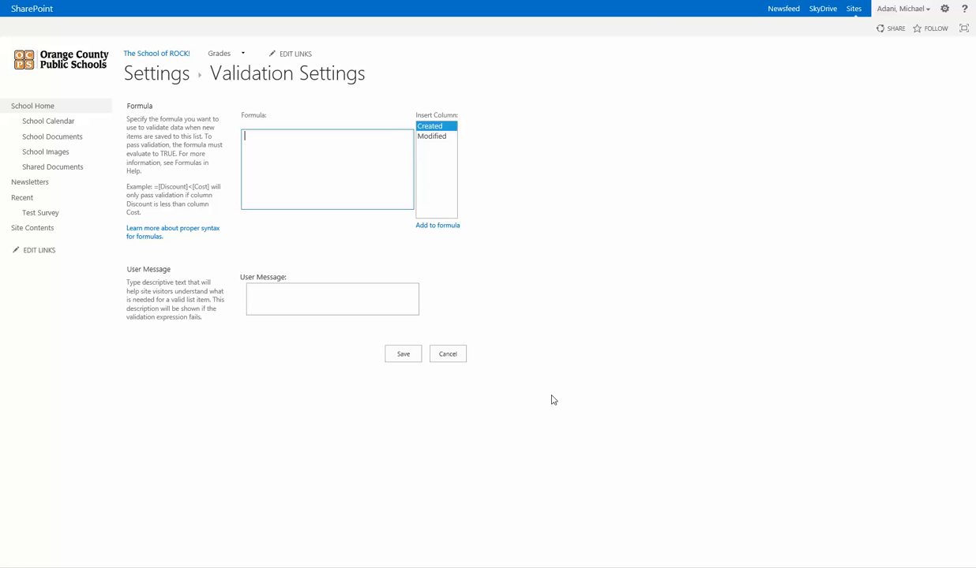
mouse_move(465, 424)
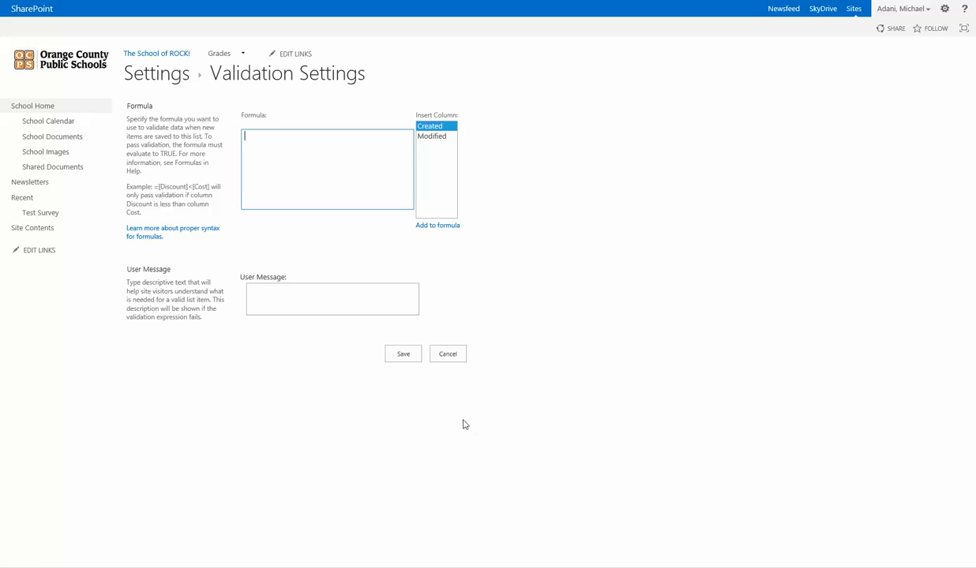
mouse_move(447, 371)
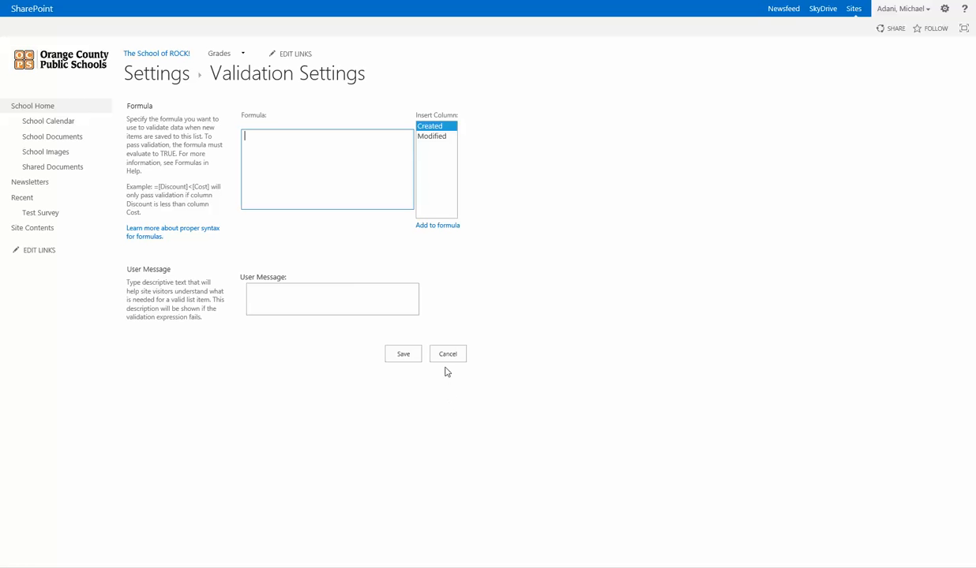
mouse_move(448, 359)
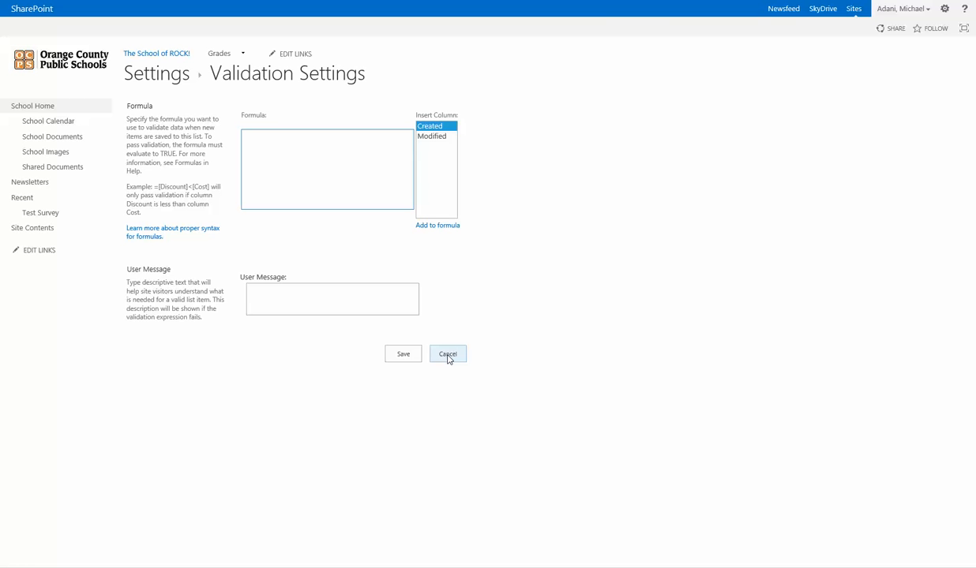
- Cancel the validation settings and begin adding a new question to Test Survey
click(448, 353)
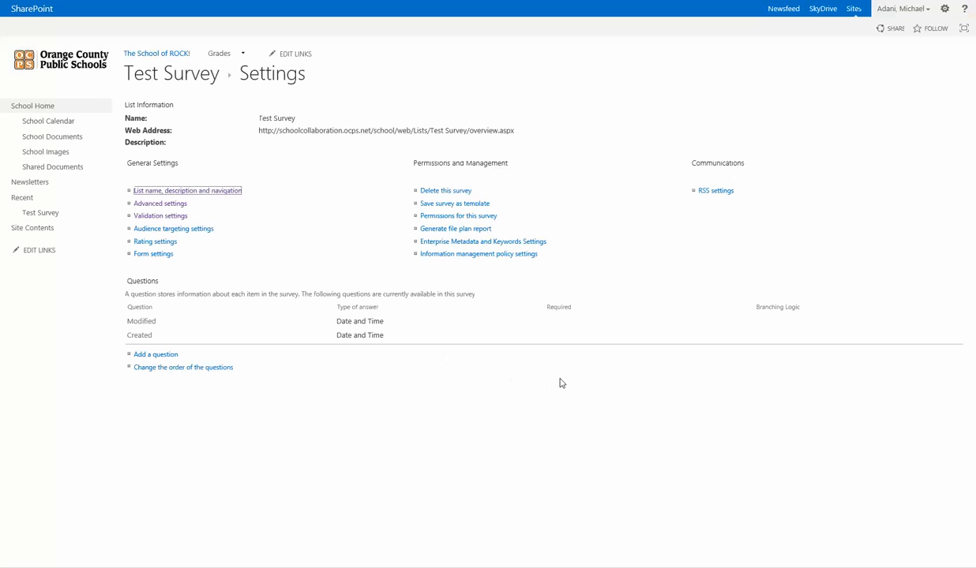
mouse_move(264, 217)
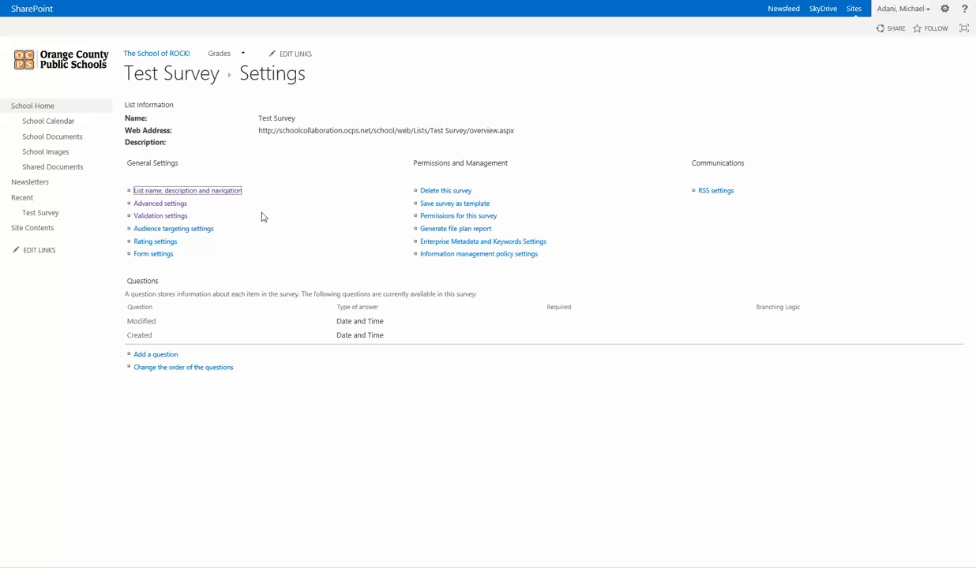
mouse_move(313, 219)
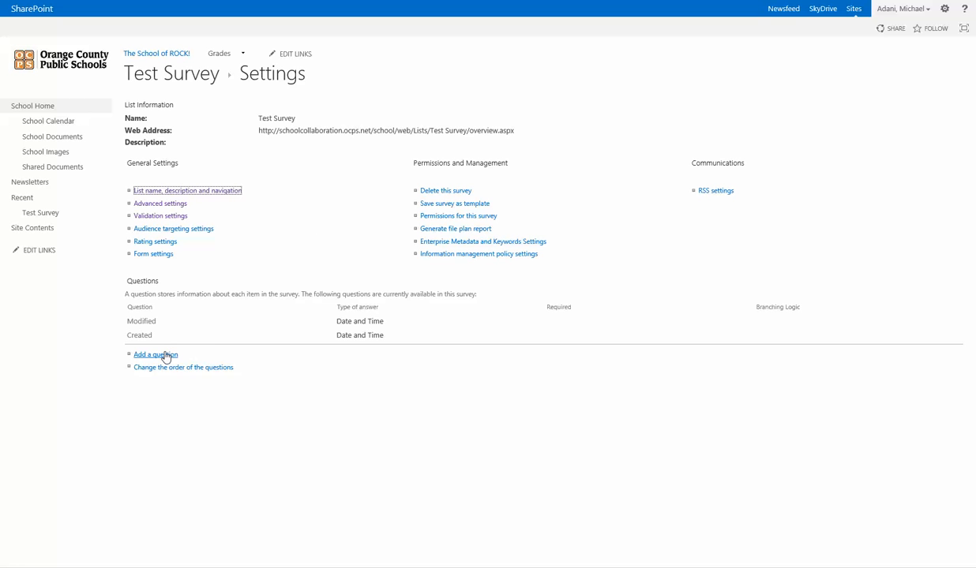
mouse_move(418, 379)
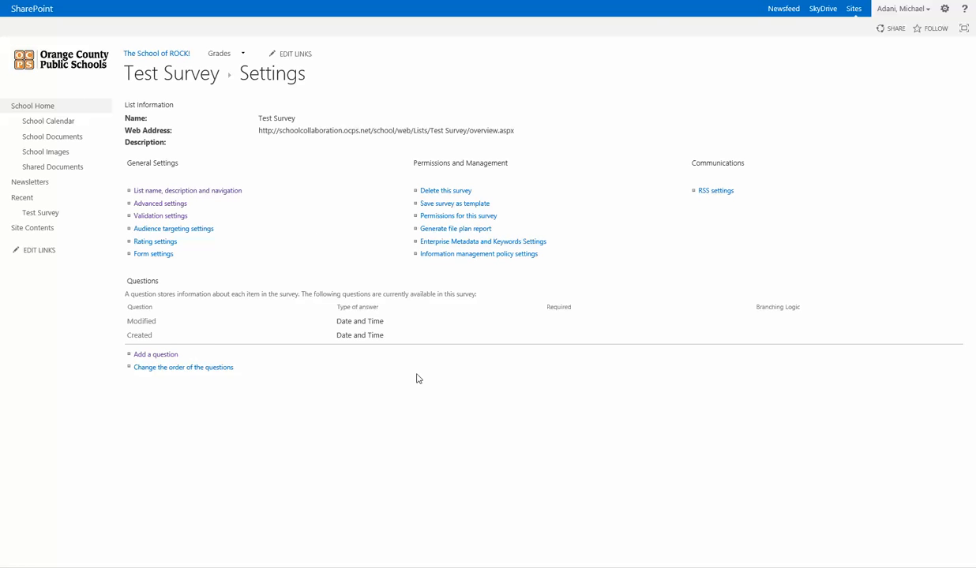
click(156, 354)
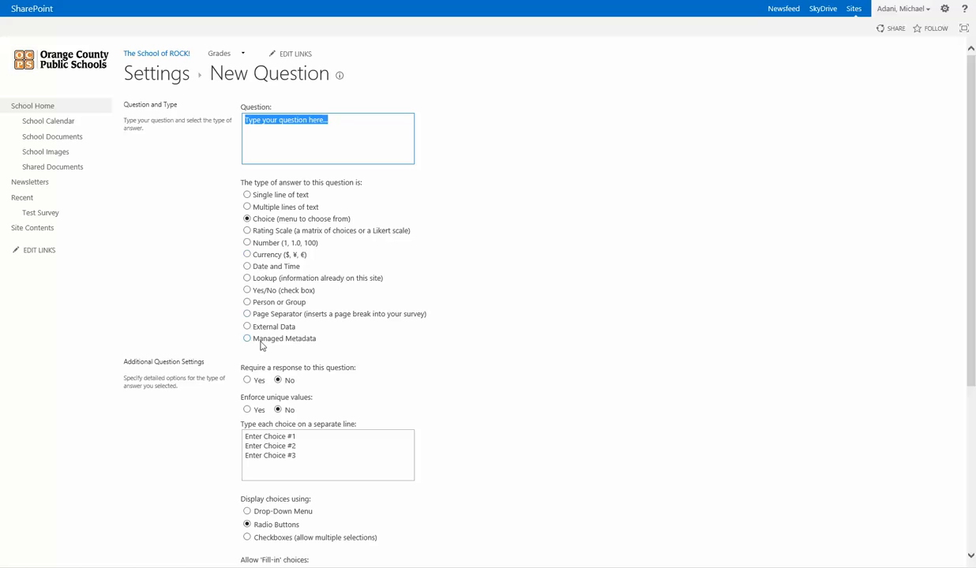
mouse_move(409, 308)
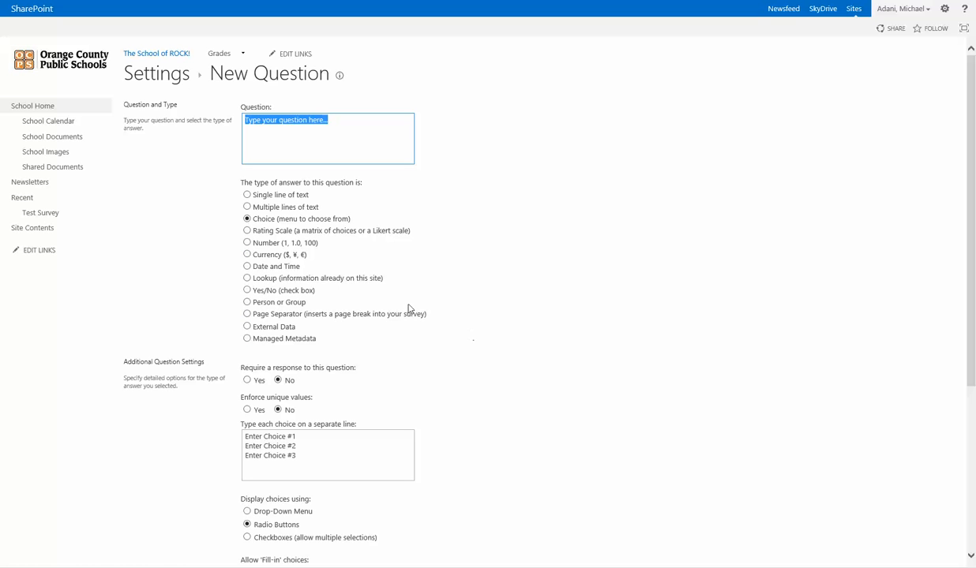
mouse_move(259, 228)
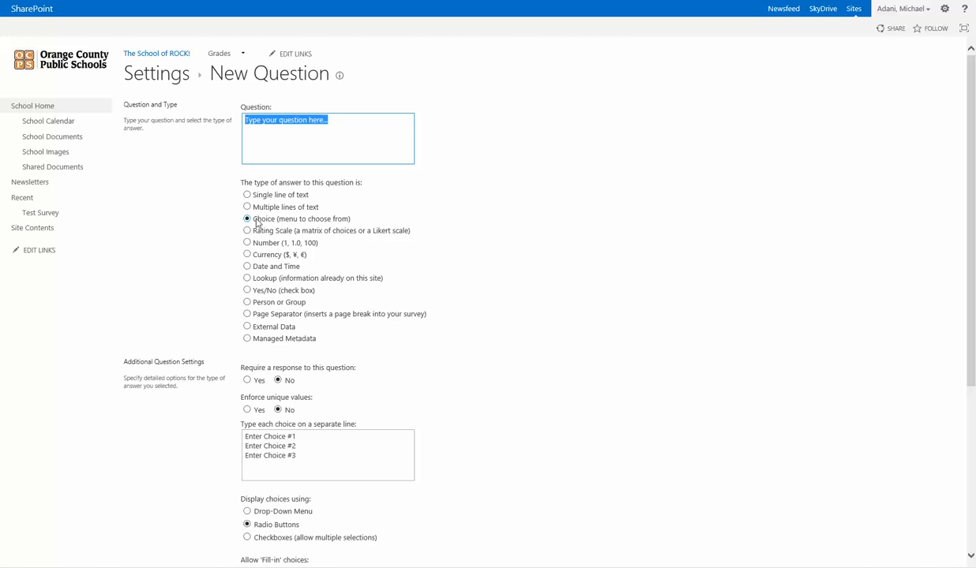
- Add a required choice question shown as a Drop-Down Menu, with no default value
scroll(down, 3)
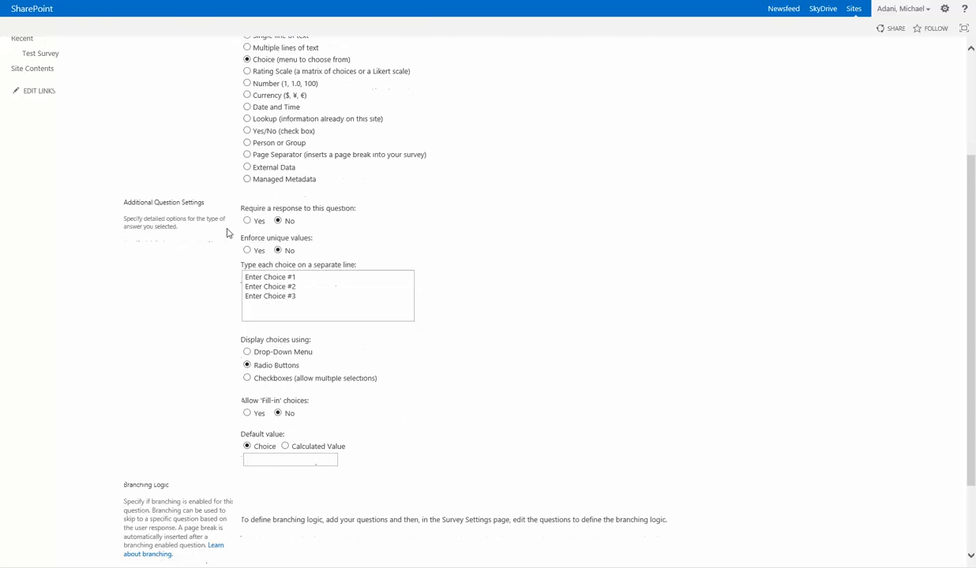
click(247, 221)
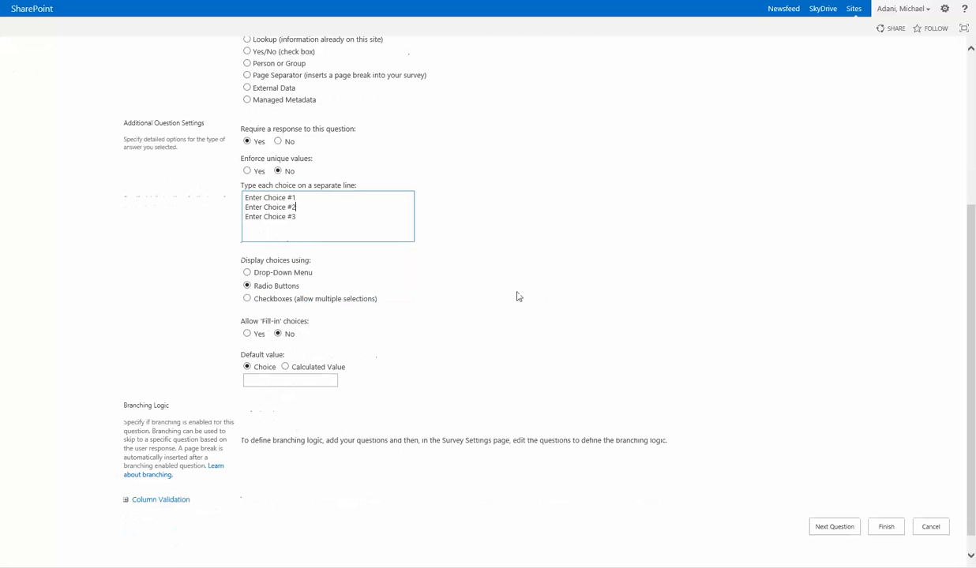
click(248, 273)
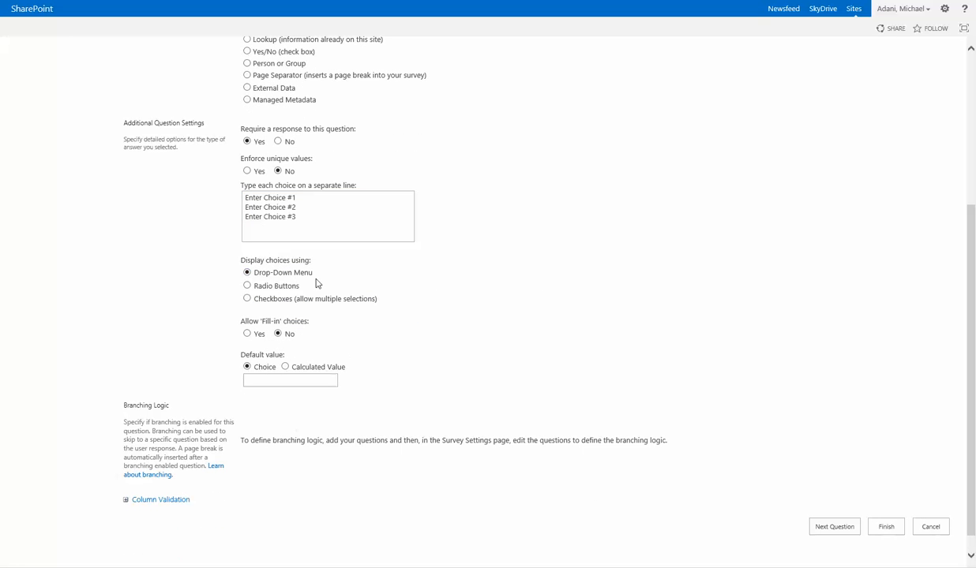
mouse_move(418, 315)
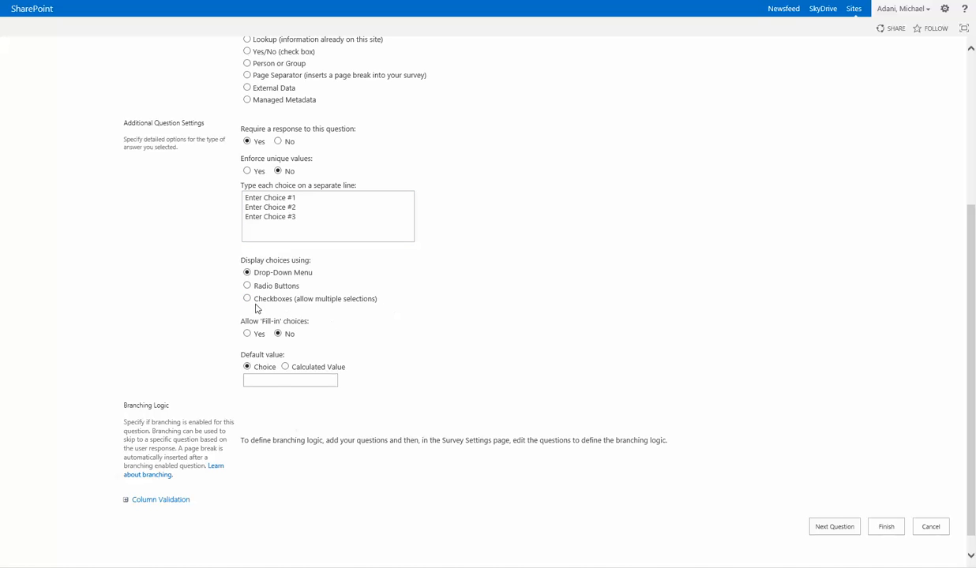
mouse_move(324, 282)
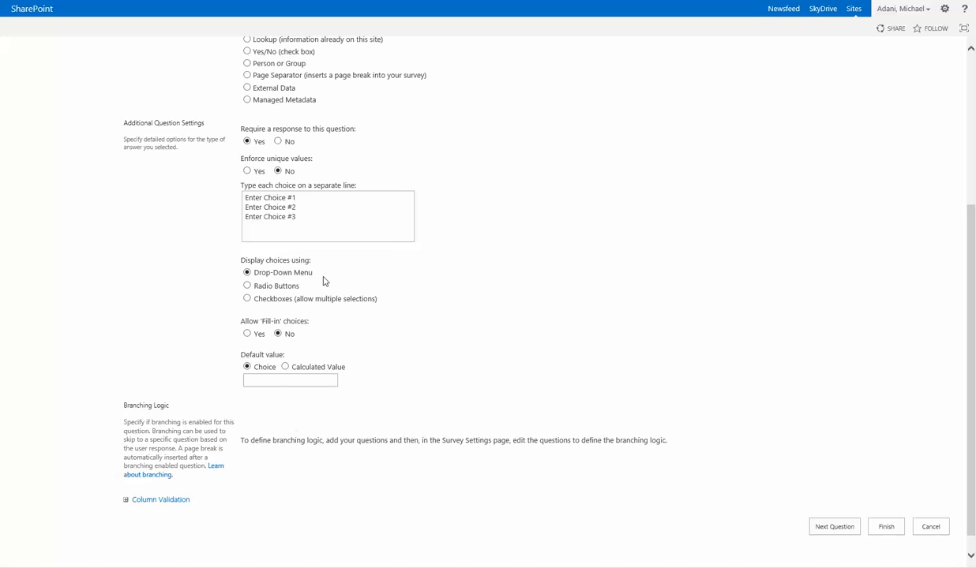
mouse_move(287, 367)
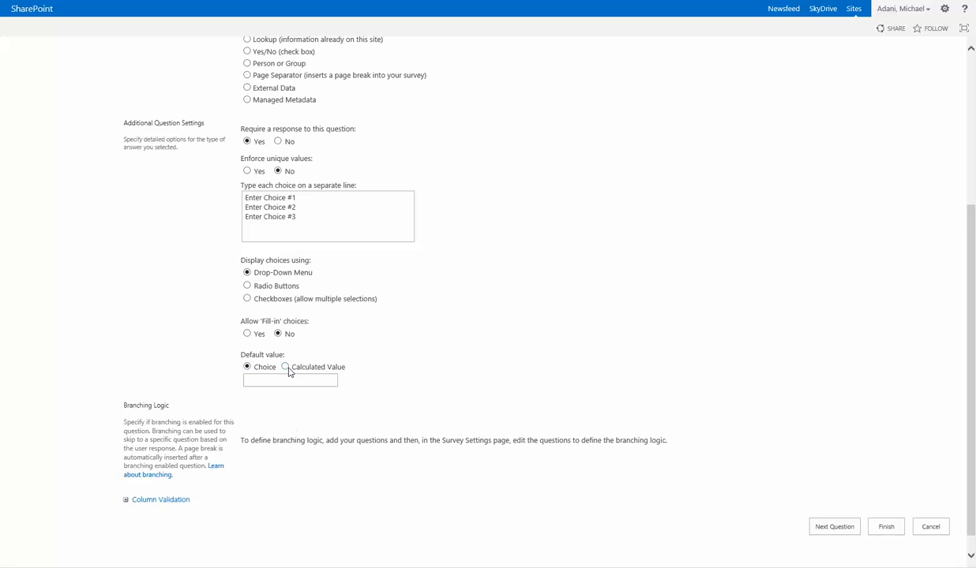
click(289, 381)
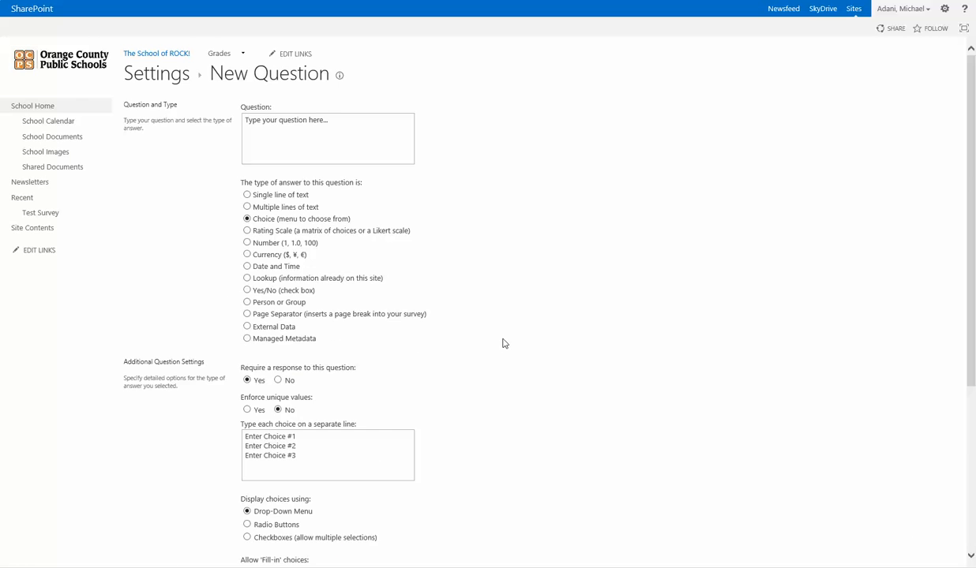
scroll(down, 3)
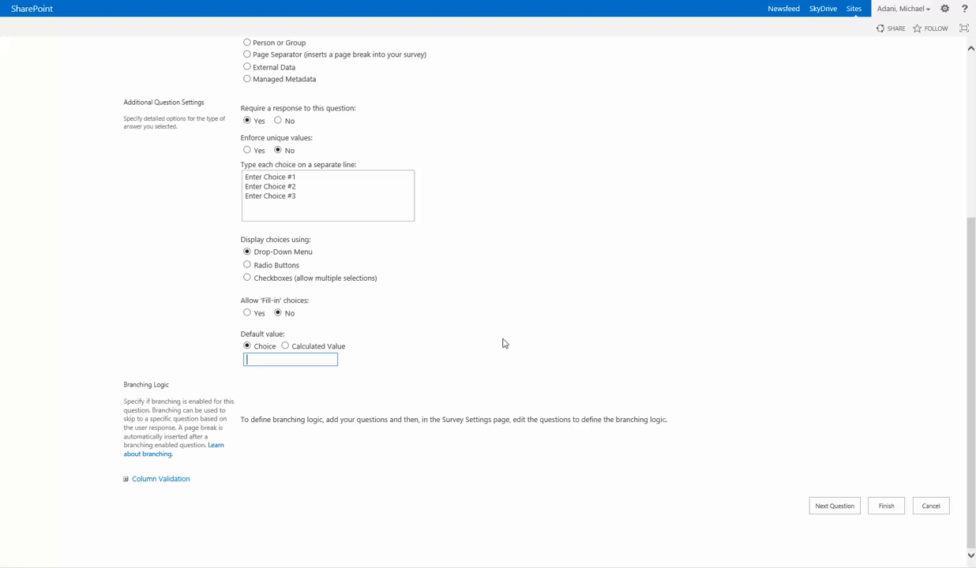
scroll(up, 3)
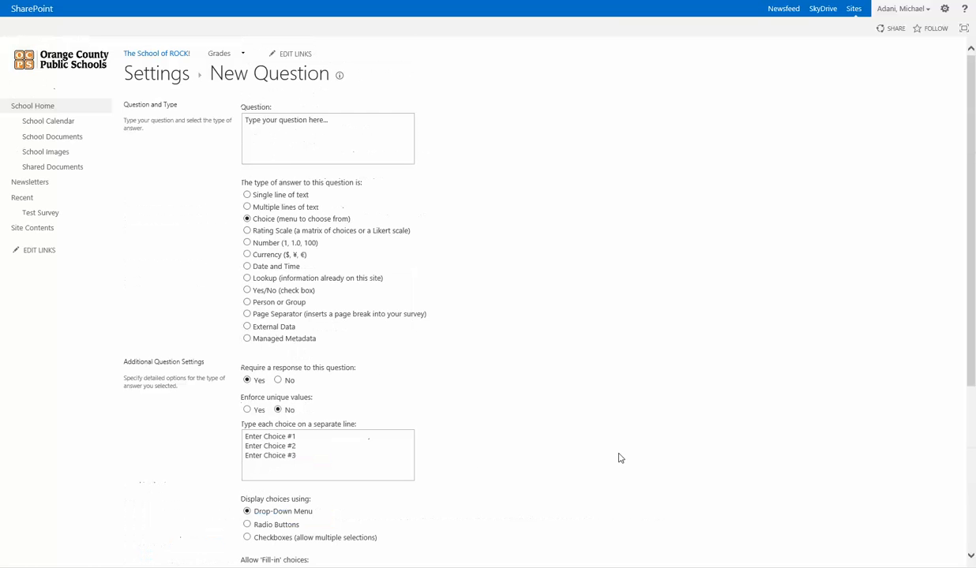
scroll(down, 3)
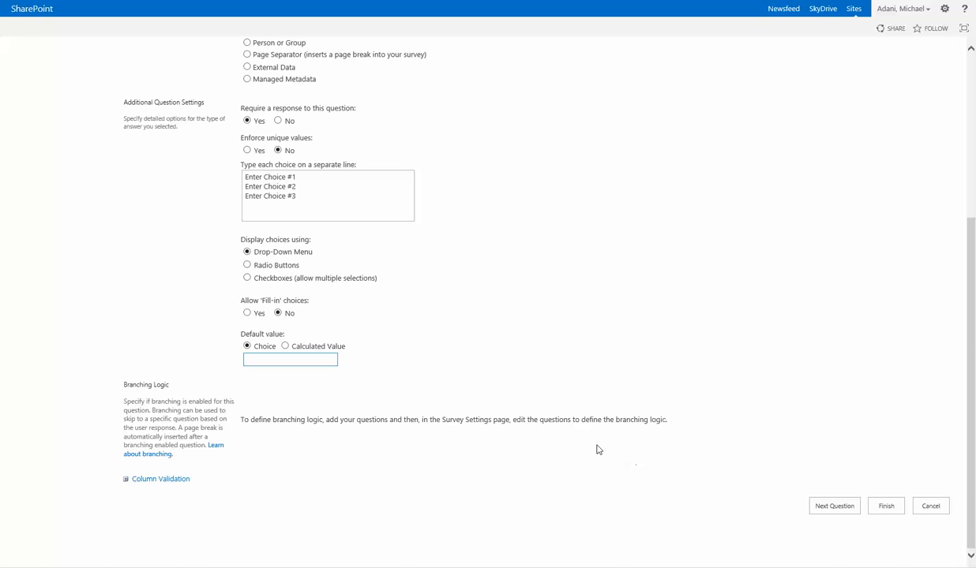
mouse_move(506, 451)
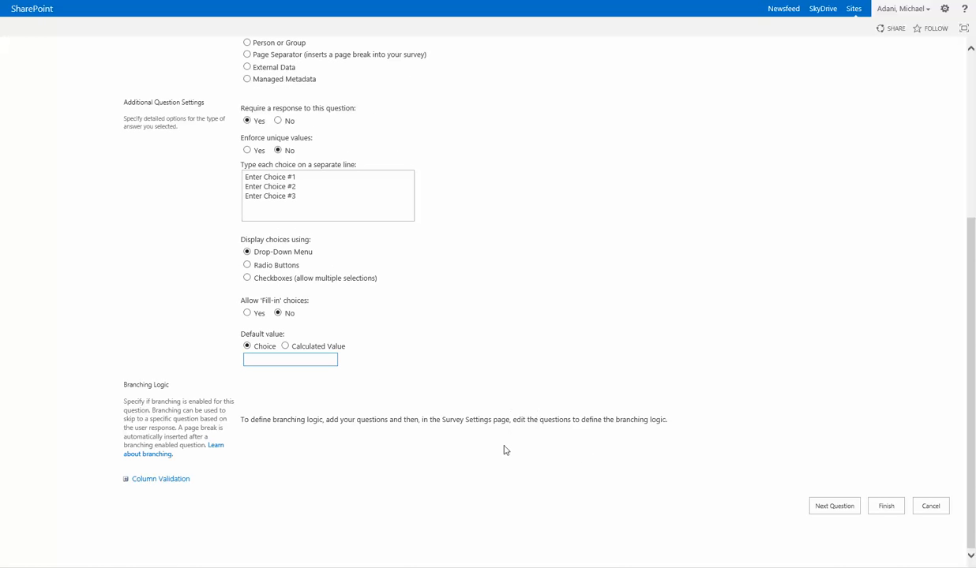
mouse_move(834, 506)
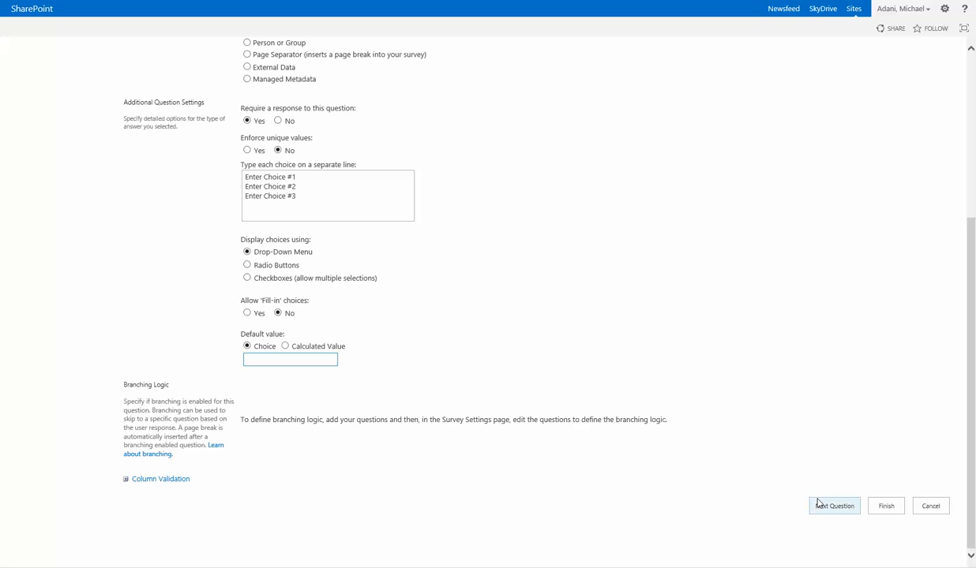
mouse_move(885, 506)
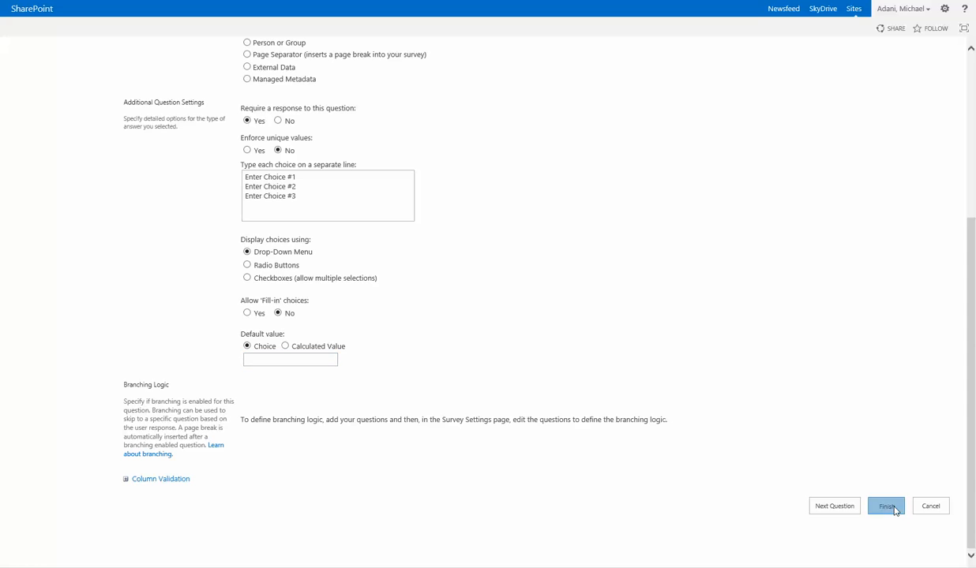
click(888, 506)
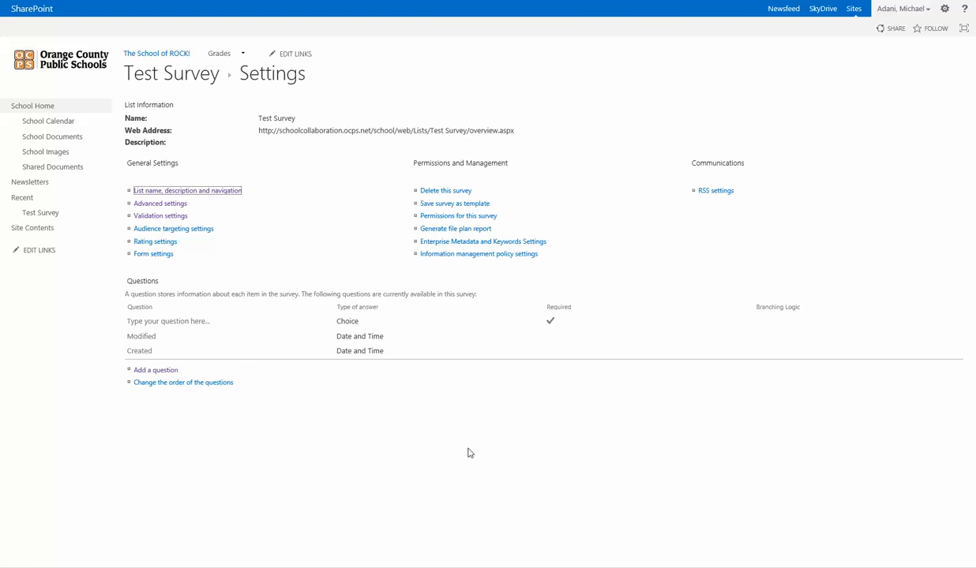
mouse_move(384, 421)
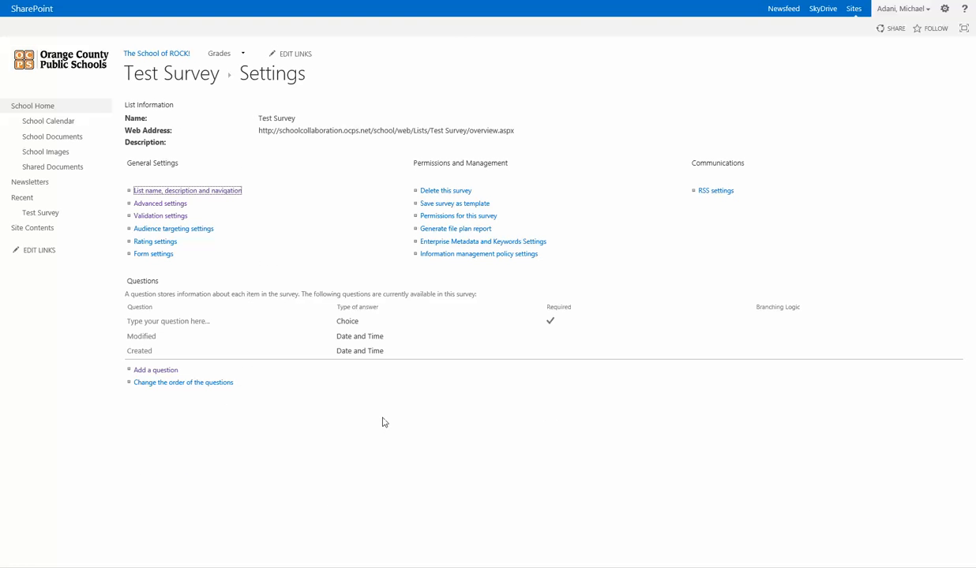
mouse_move(173, 266)
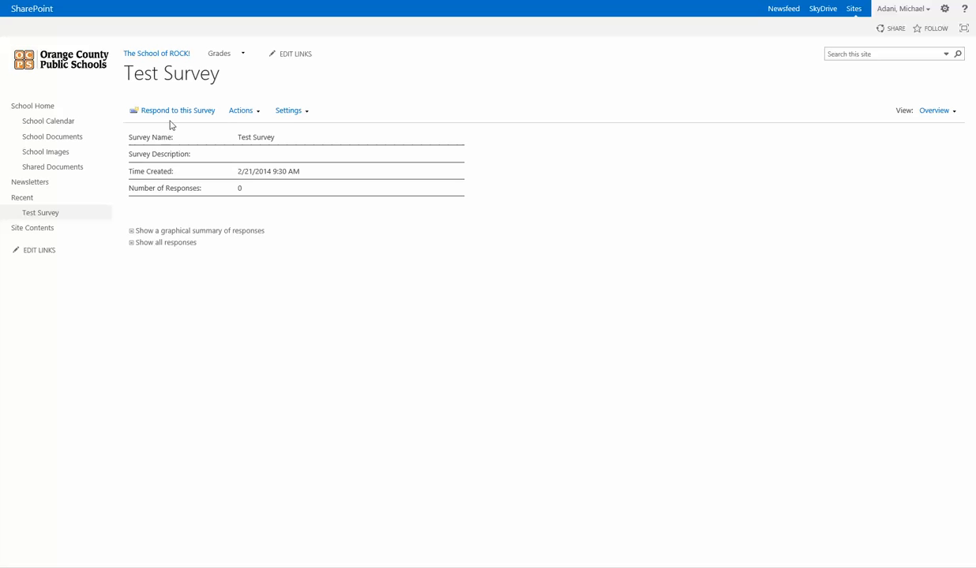
- Open the Test Survey response form with 'Respond to this Survey'
double_click(255, 137)
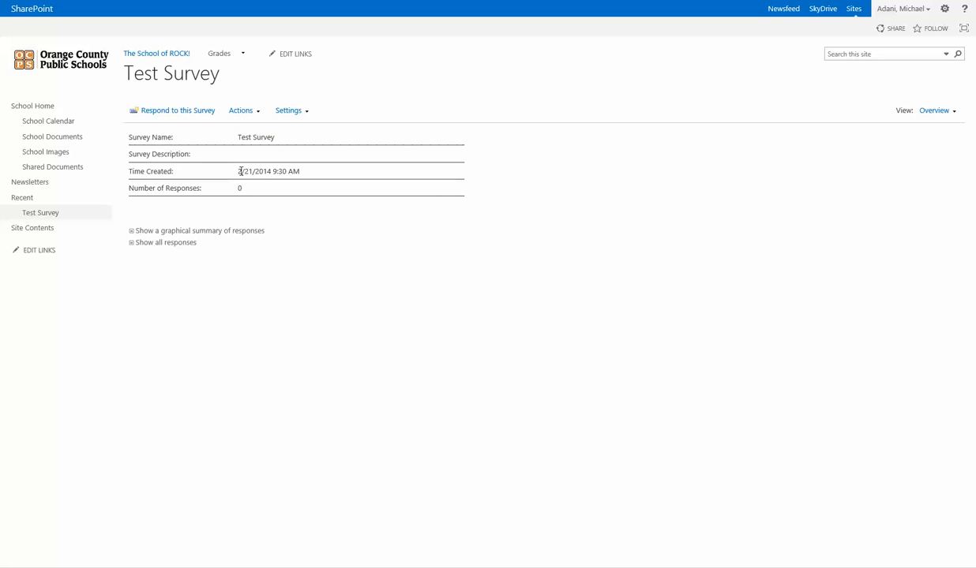
double_click(267, 171)
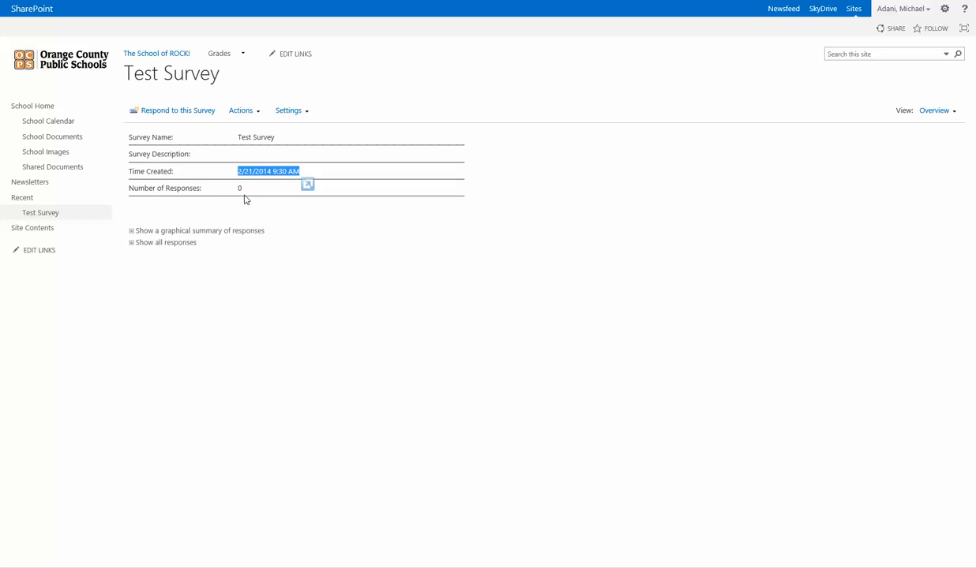
mouse_move(182, 115)
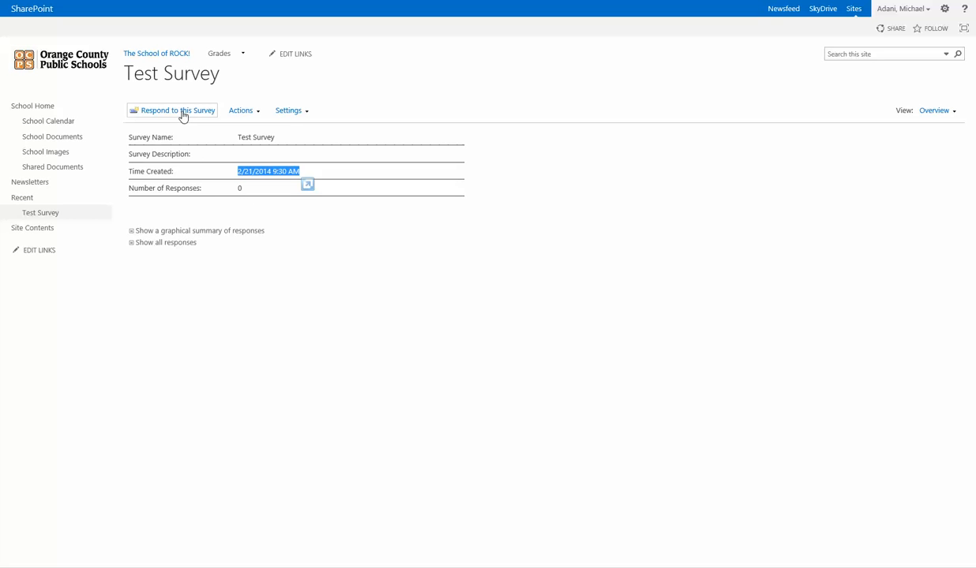
click(177, 109)
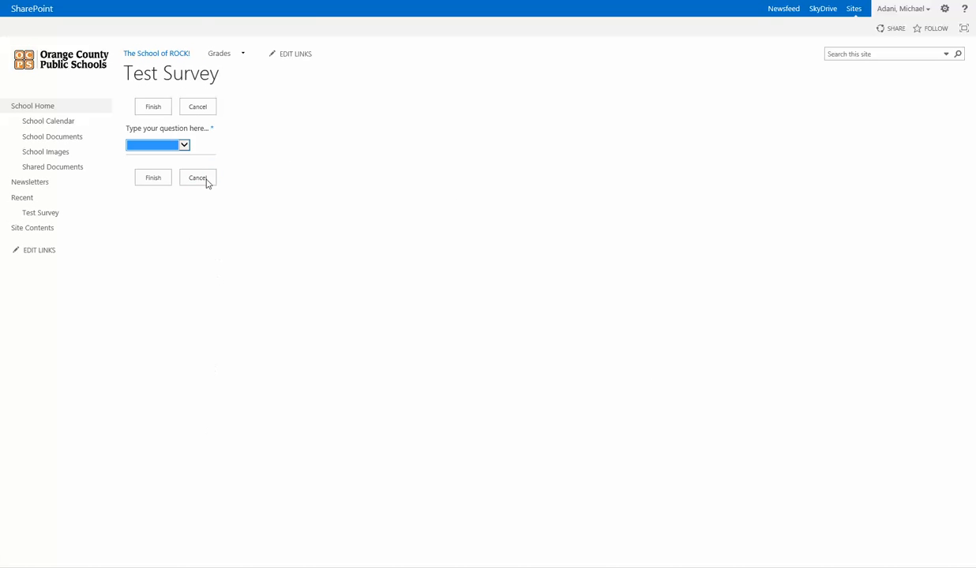
mouse_move(188, 151)
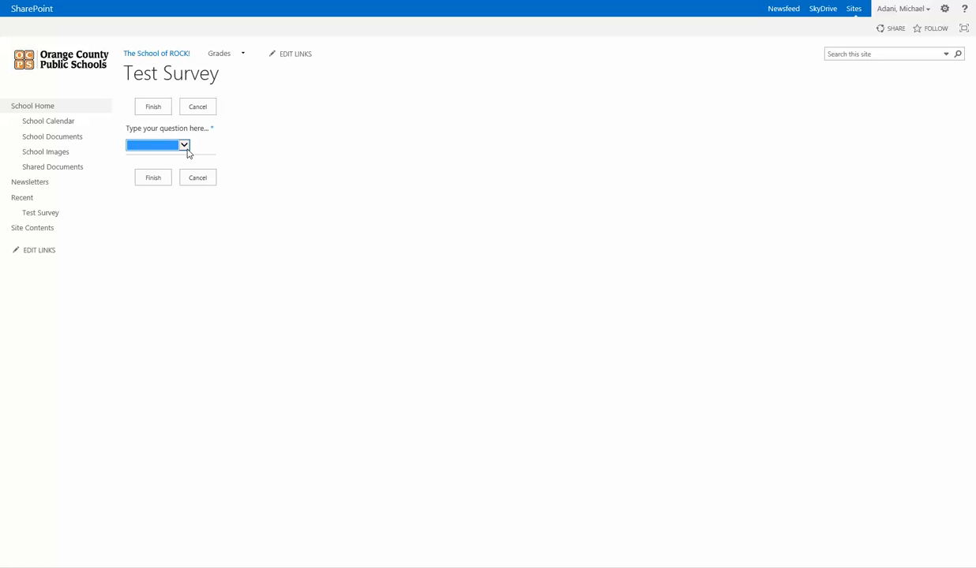
- Answer the drop-down question with 'Enter Choice #1' and submit the response
click(183, 145)
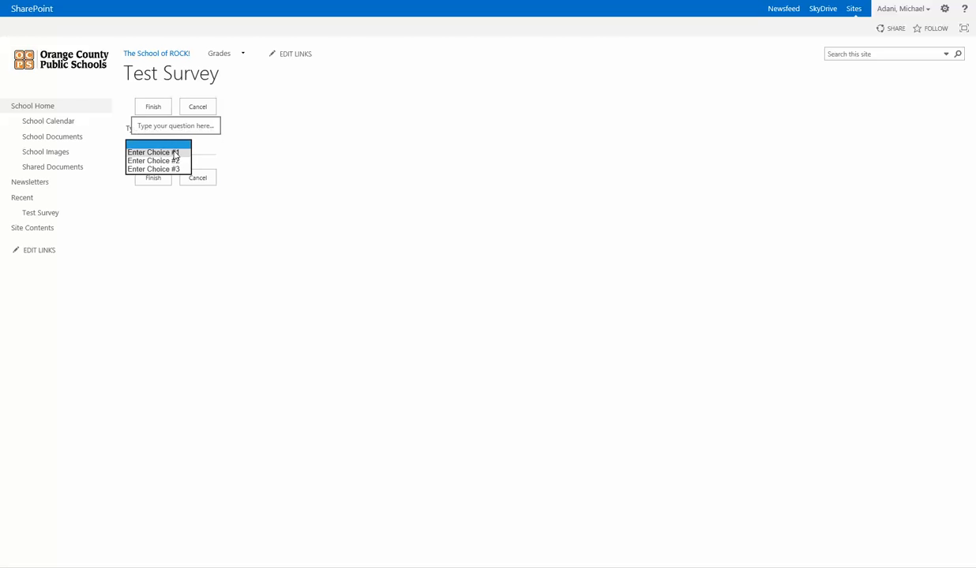
click(153, 107)
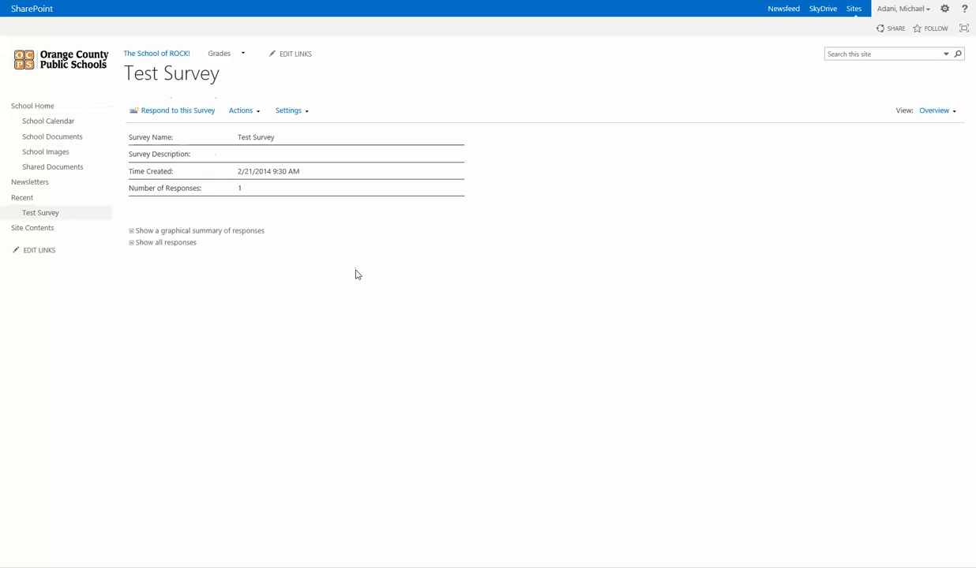
mouse_move(240, 192)
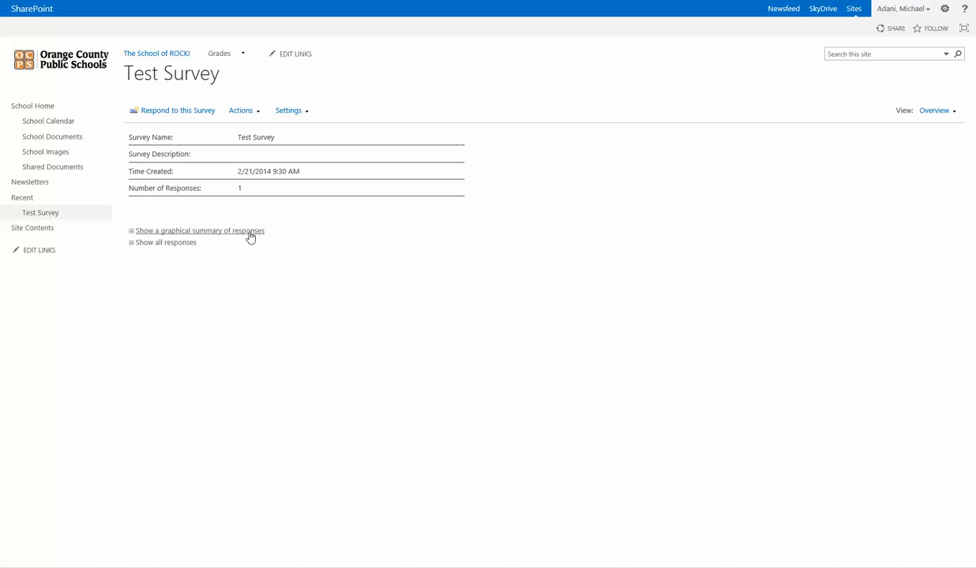
click(200, 231)
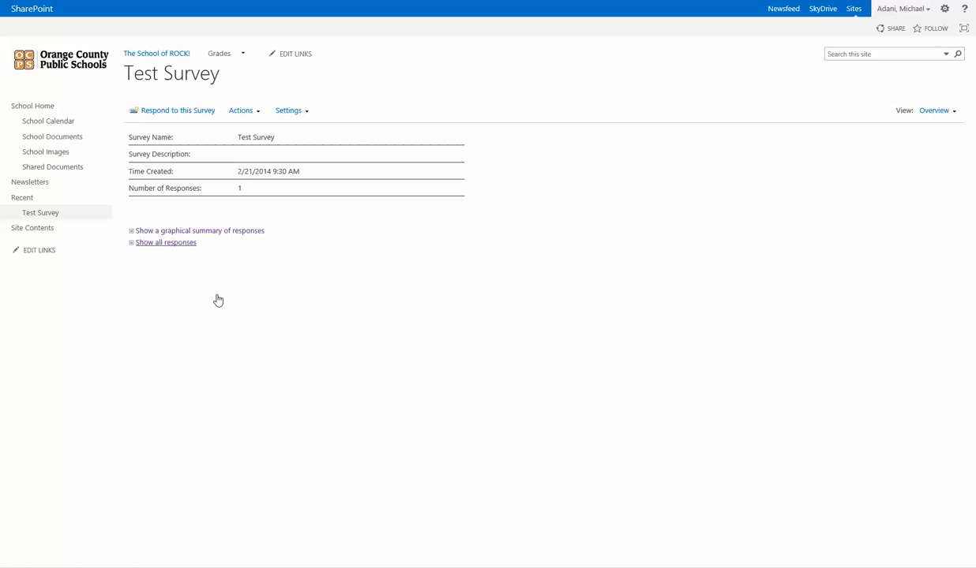
click(165, 242)
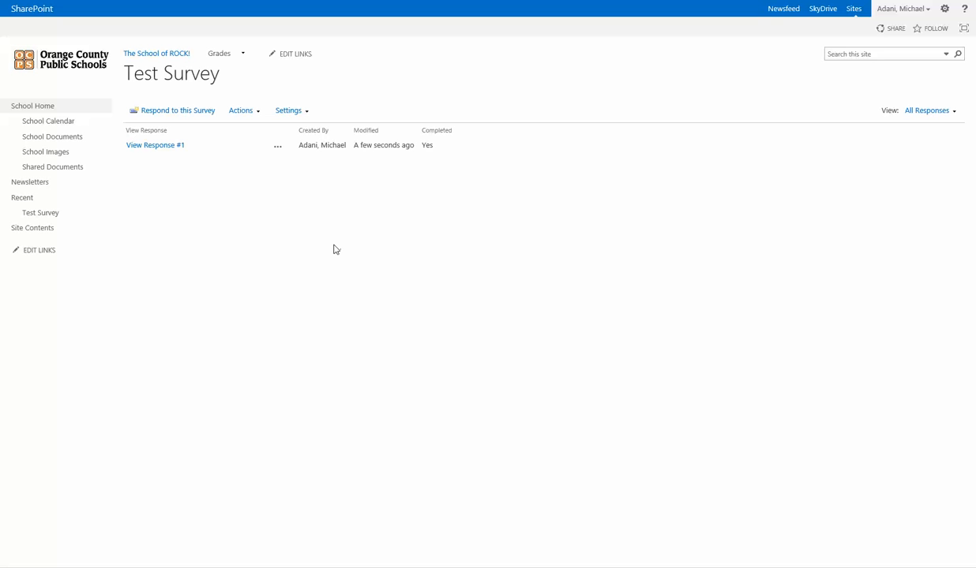
mouse_move(723, 91)
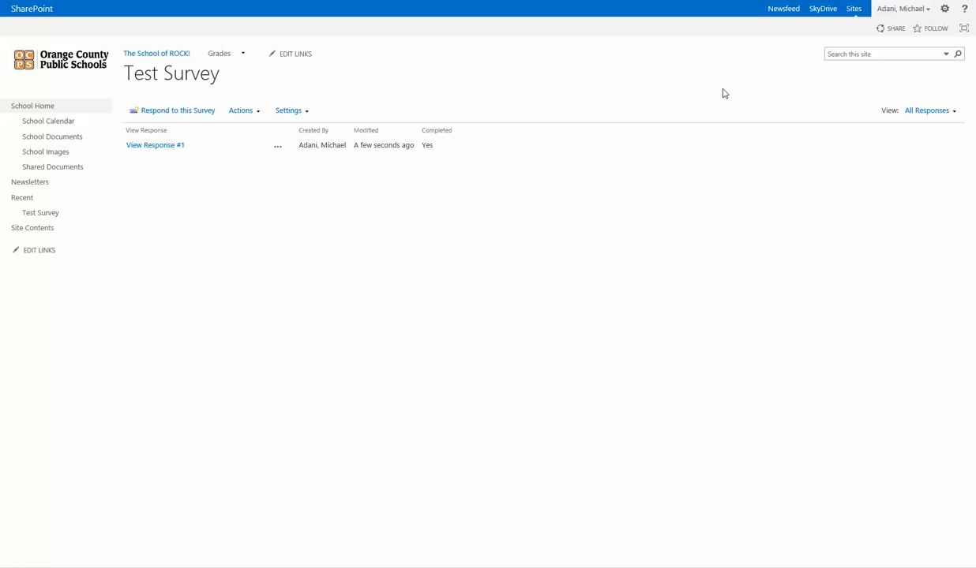